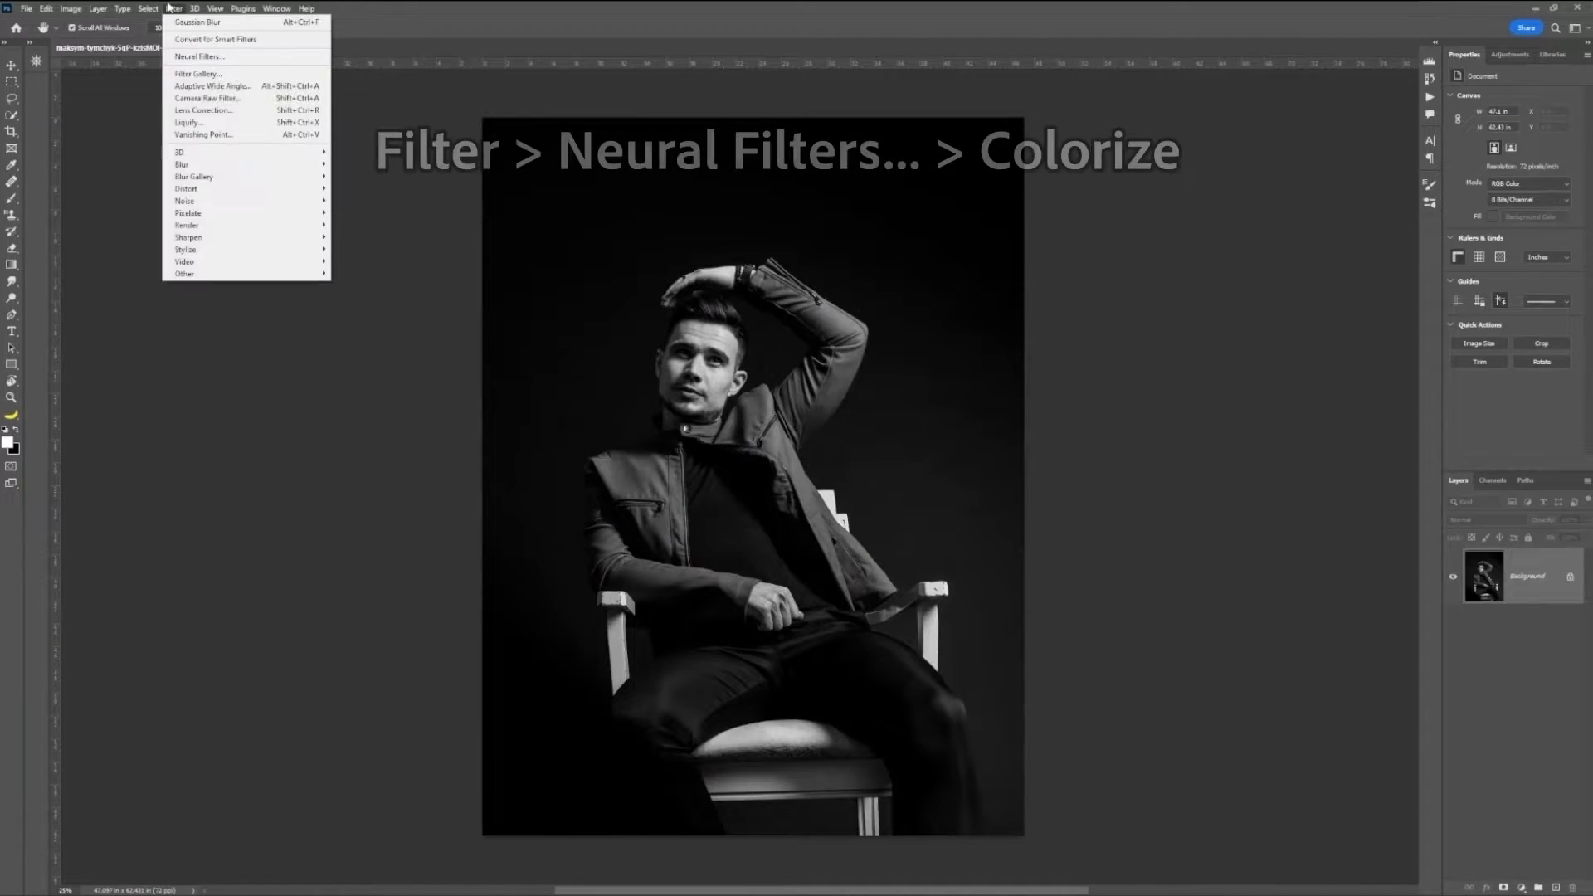
# Bring up the Neural Filters workspace for the black-and-white seated-man portrait.
pyautogui.click(200, 56)
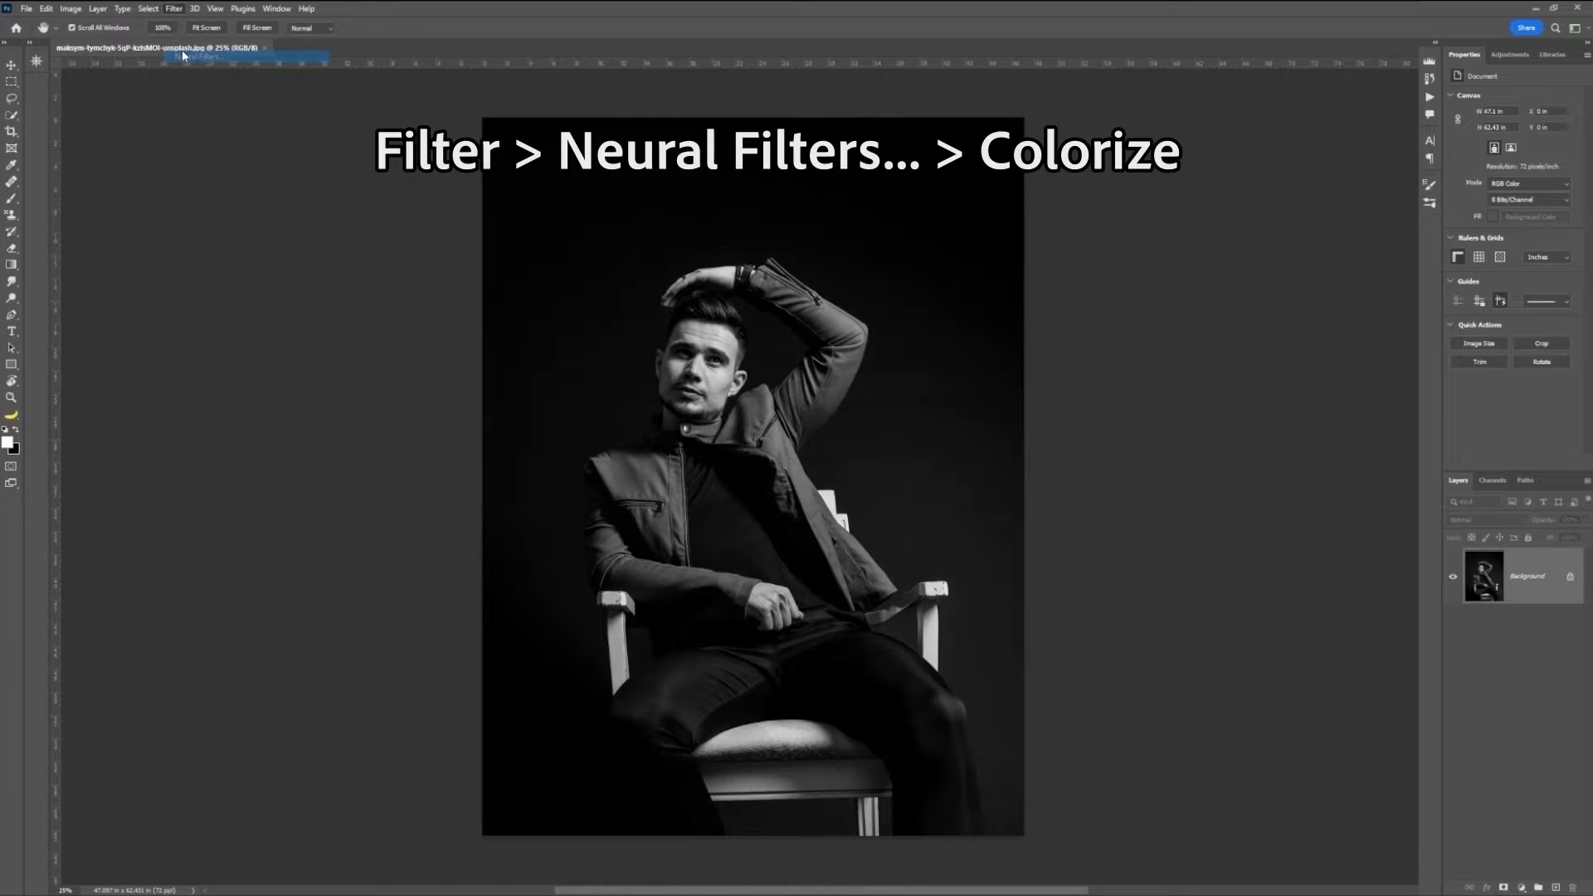
pyautogui.click(173, 8)
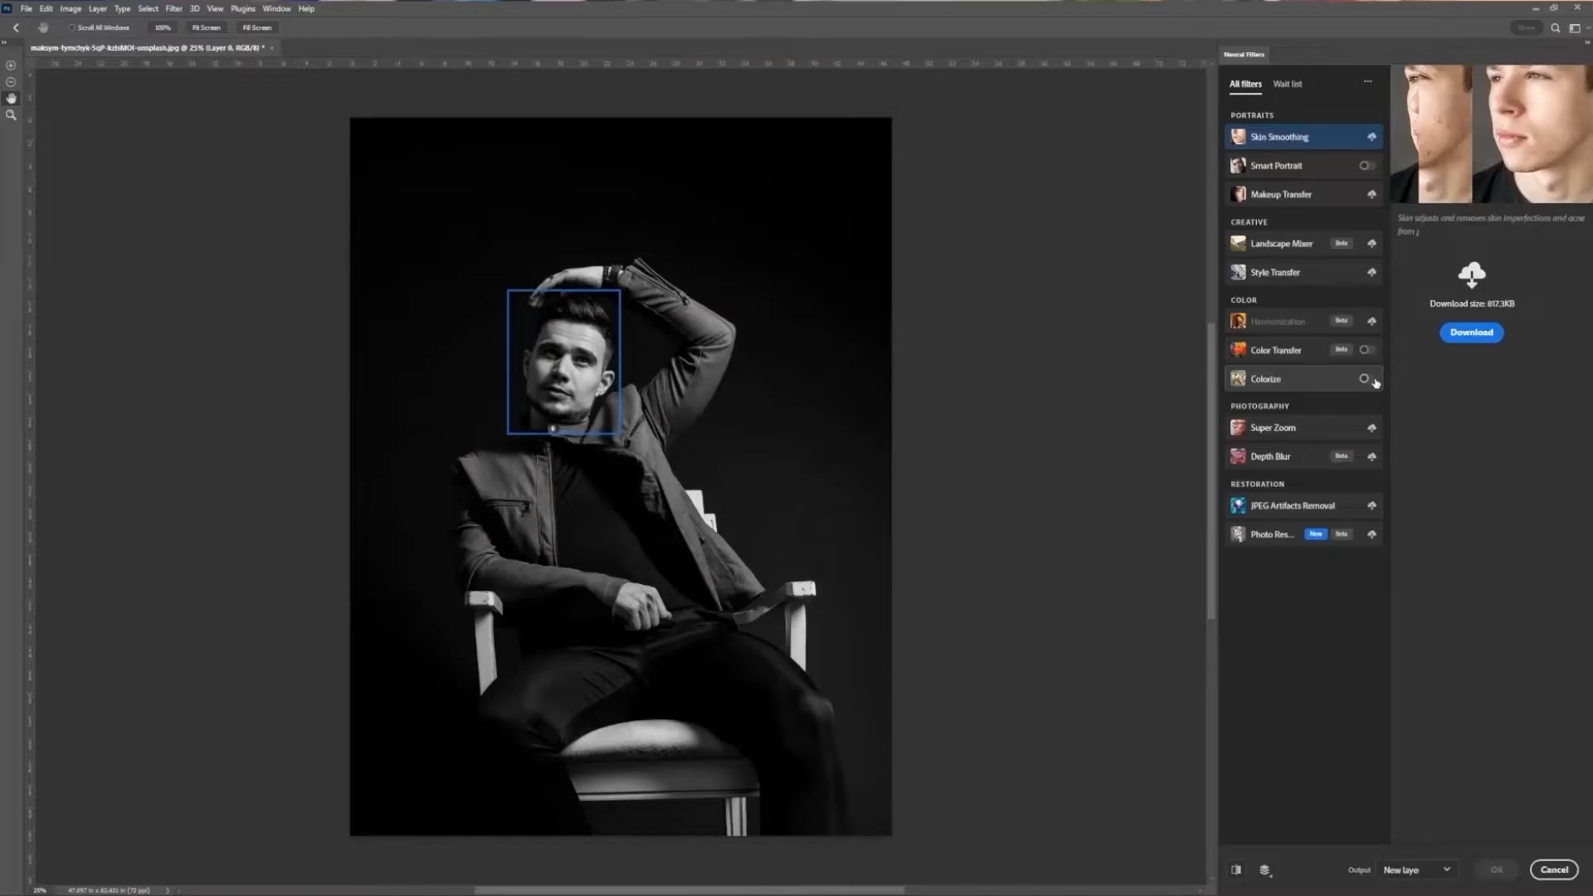
# Enable Colorize with boosted saturation and shifted colour balance, output as a new layer.
pyautogui.click(1369, 378)
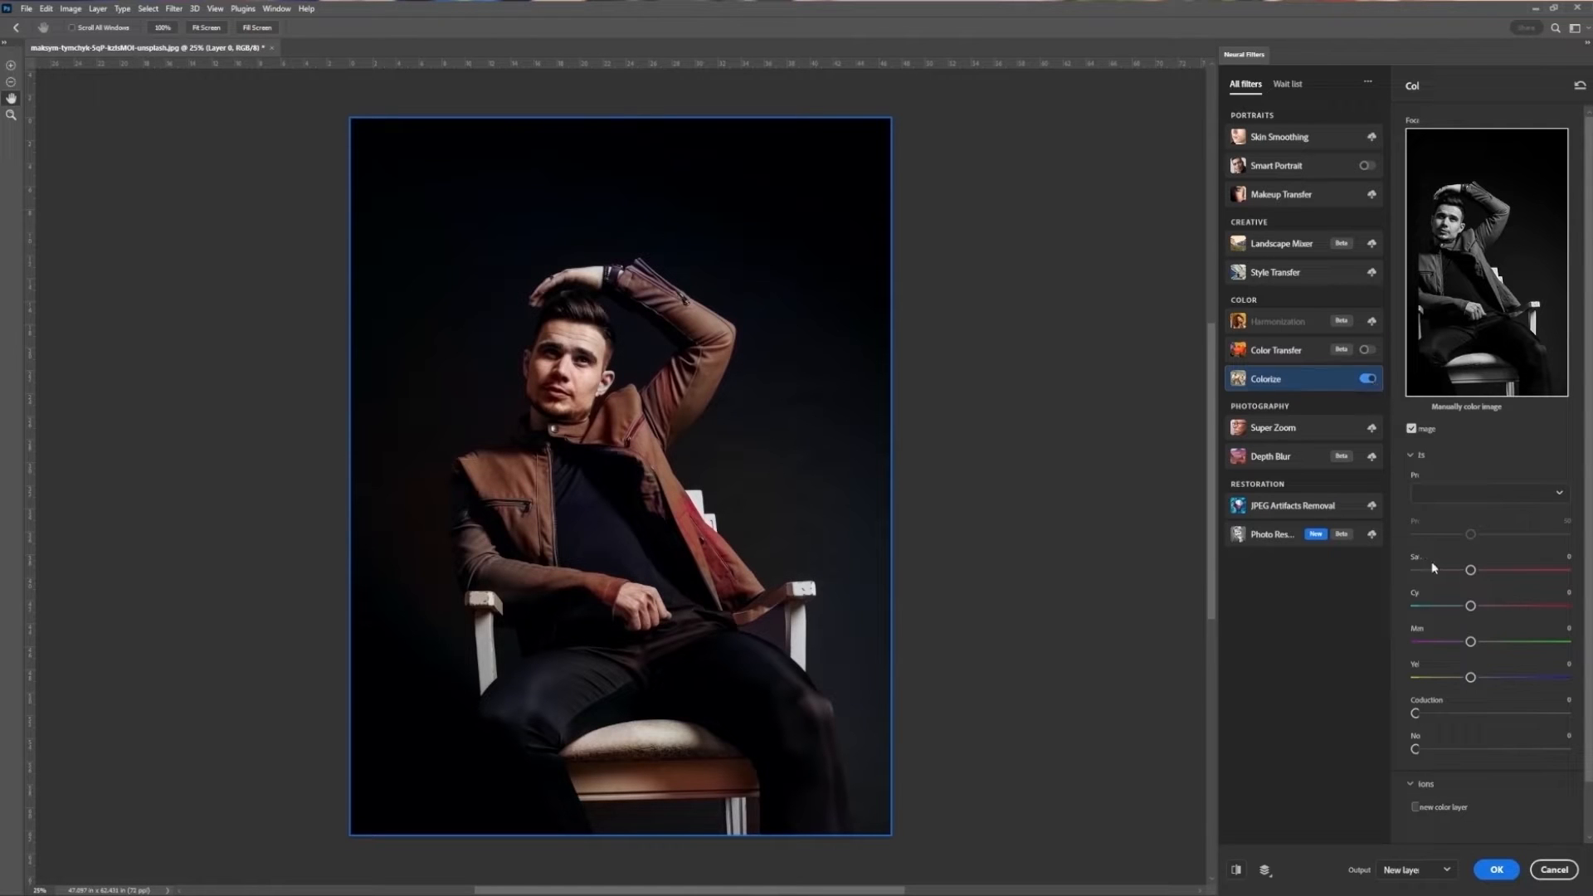
pyautogui.moveTo(1470, 569); pyautogui.dragTo(1494, 569)
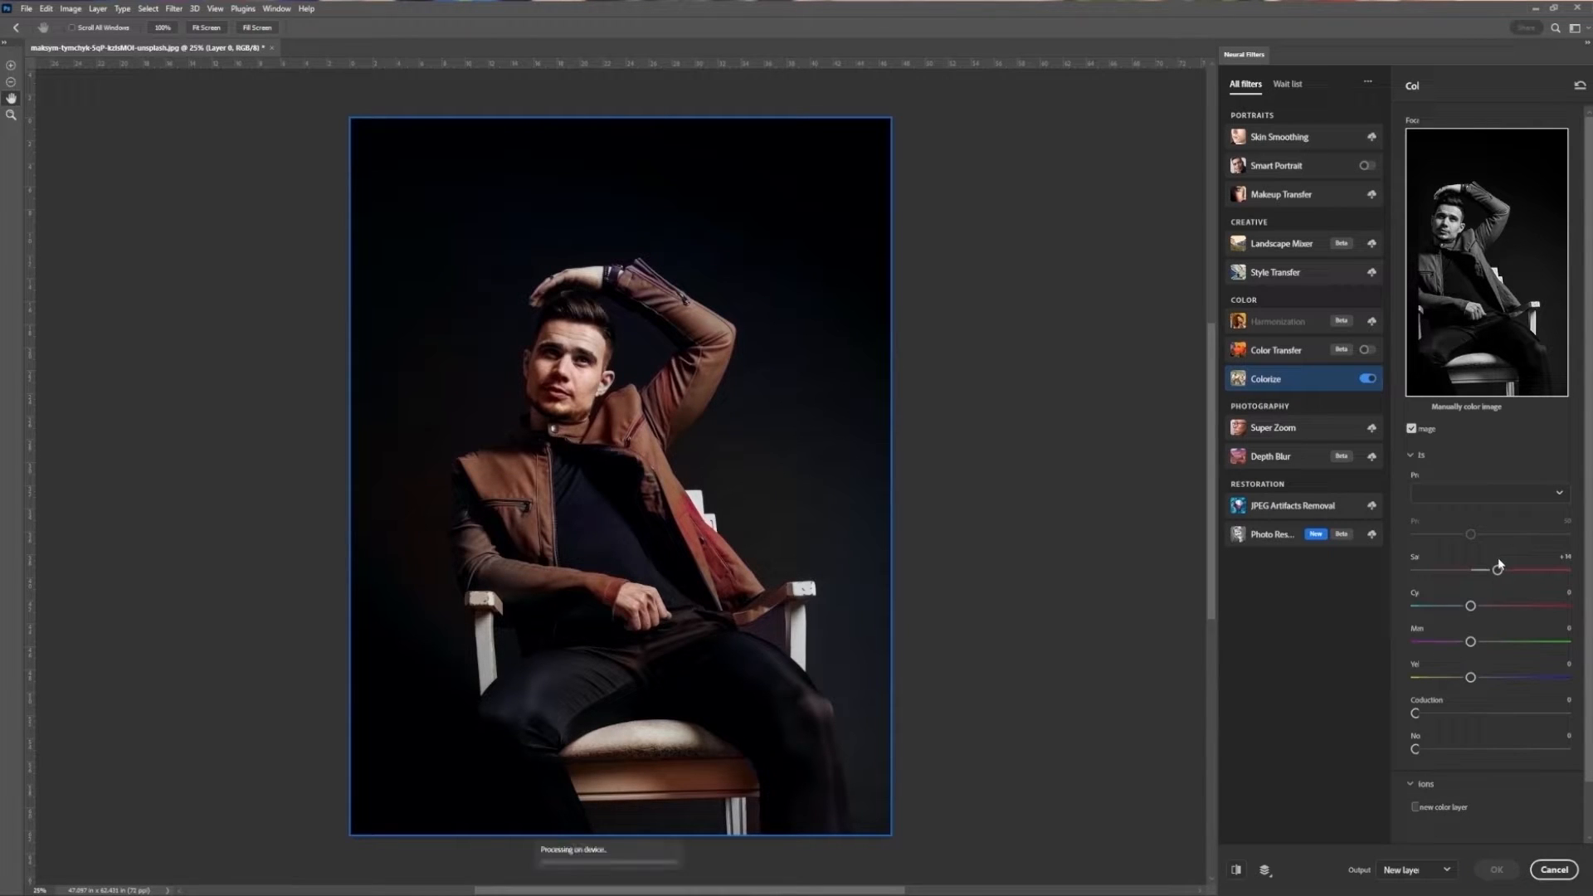
pyautogui.moveTo(1496, 605); pyautogui.dragTo(1465, 604)
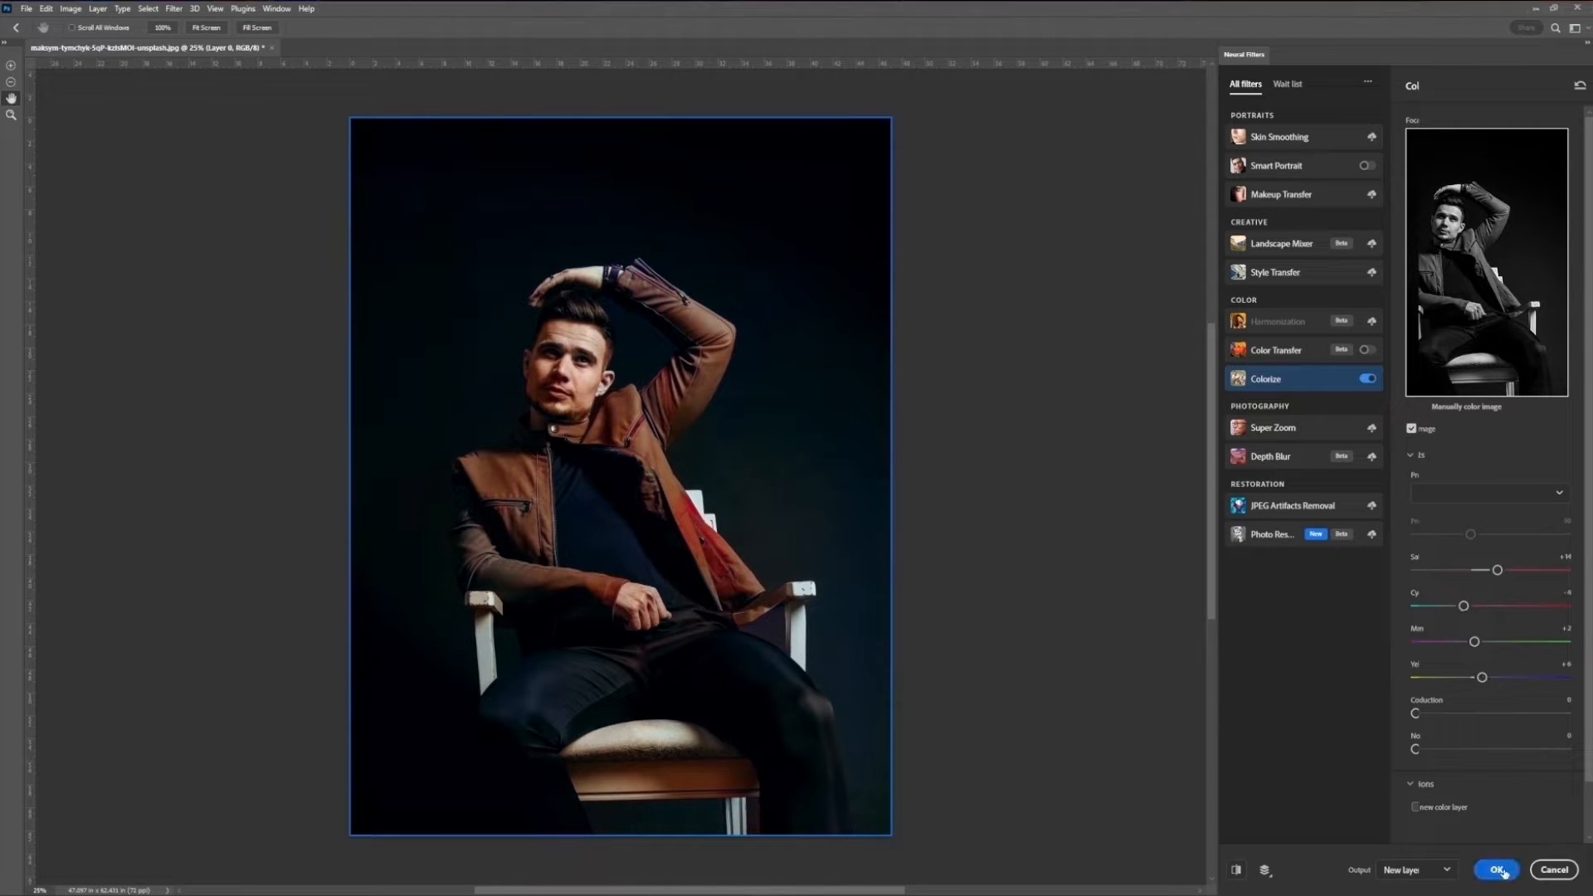
pyautogui.click(1497, 874)
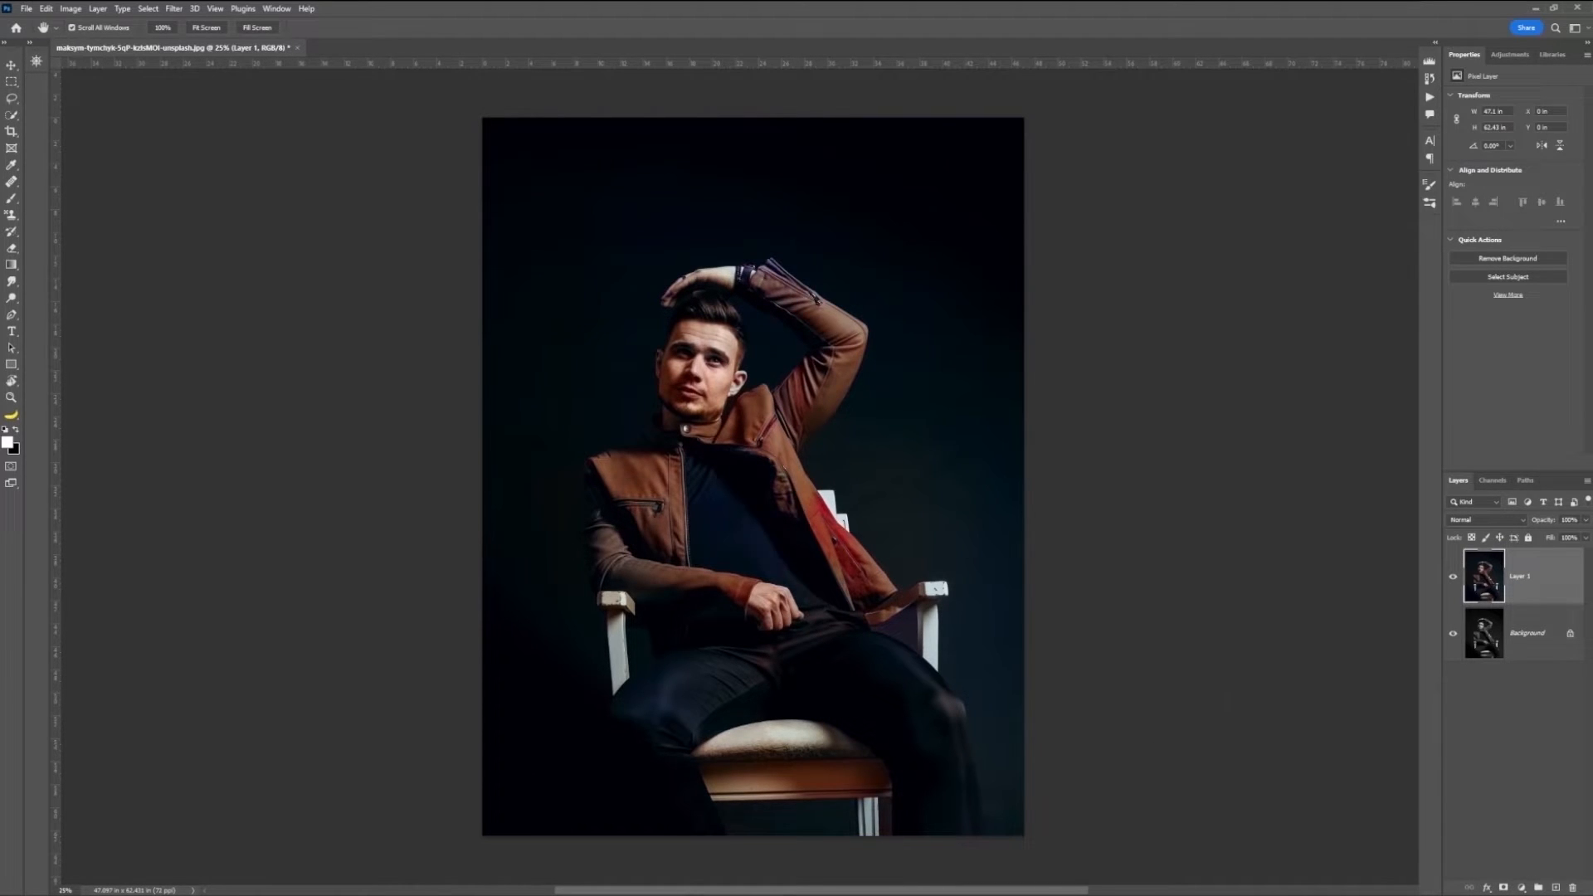
# Set the new layer to a colour blending mode and stamp visible layers into a merged copy.
pyautogui.click(1484, 520)
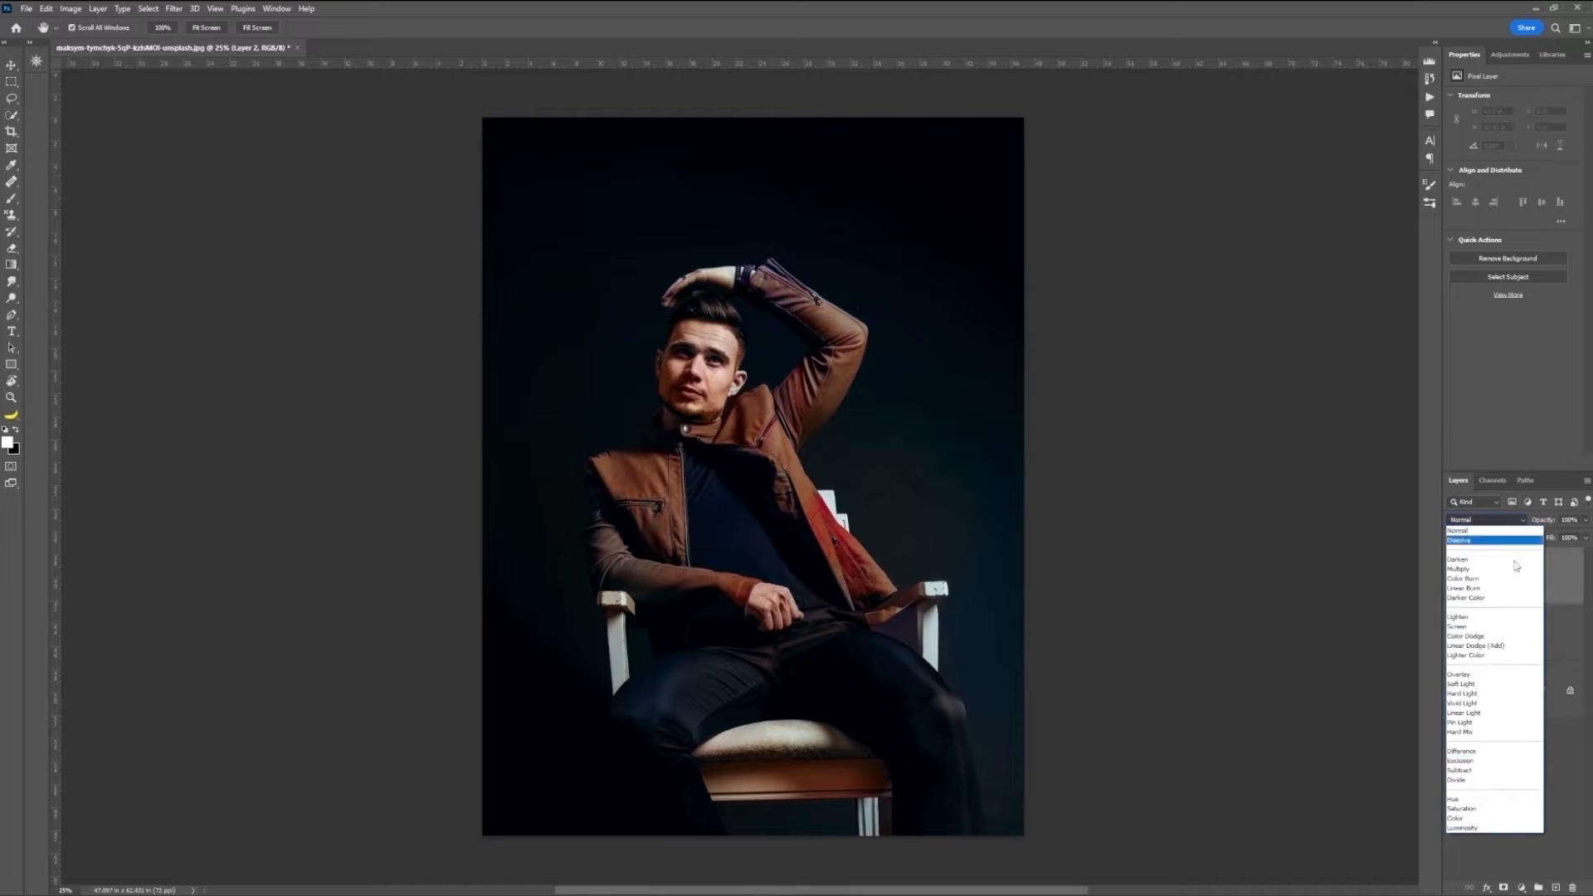
pyautogui.click(1460, 808)
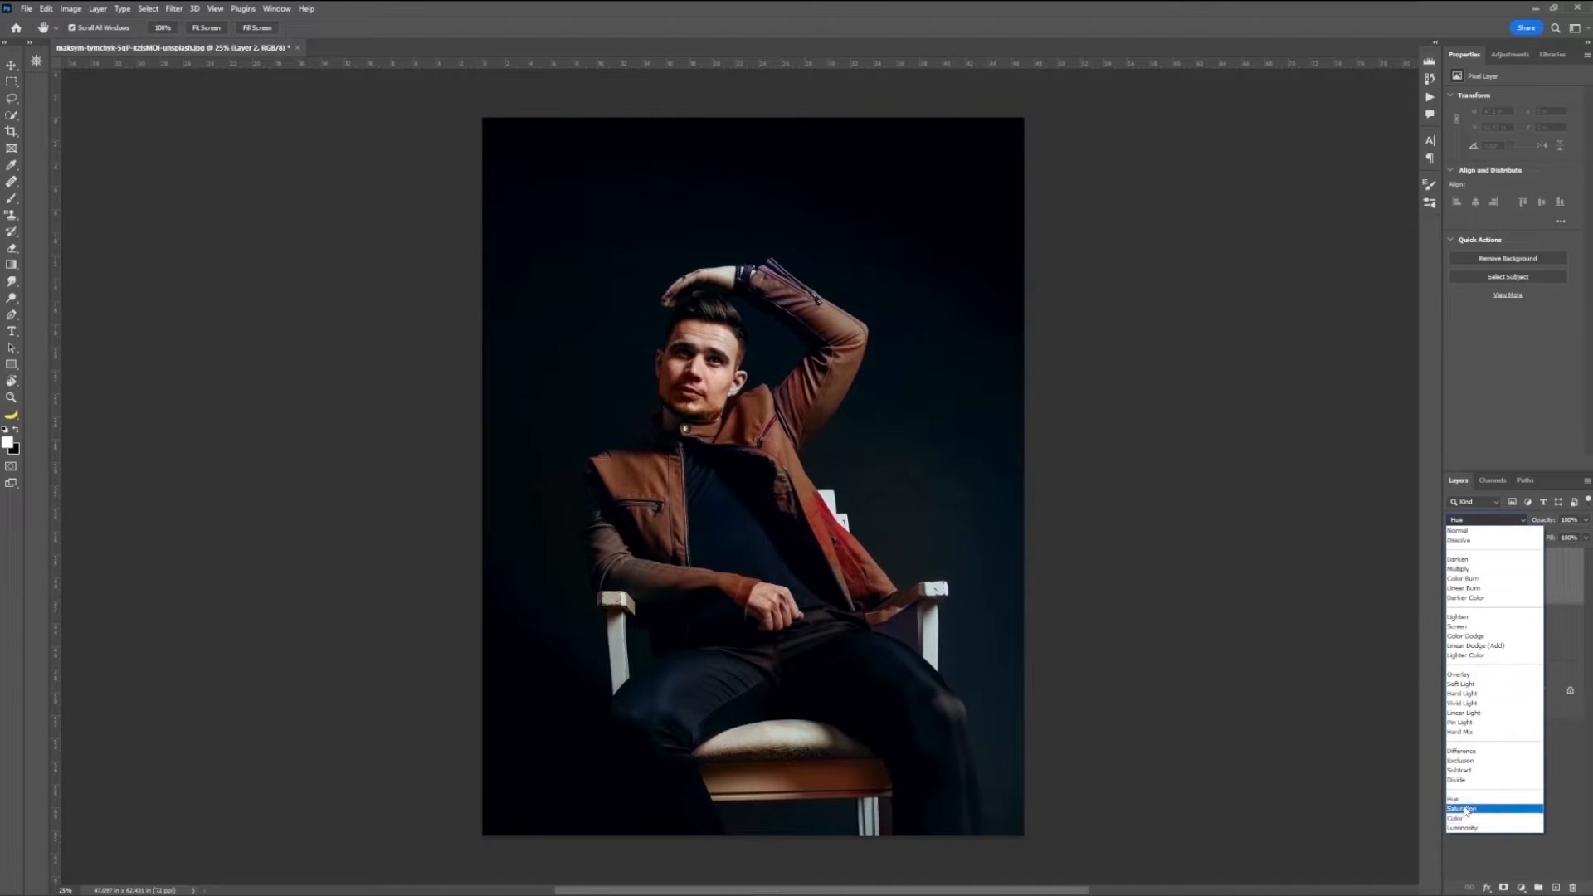
pyautogui.press('b')
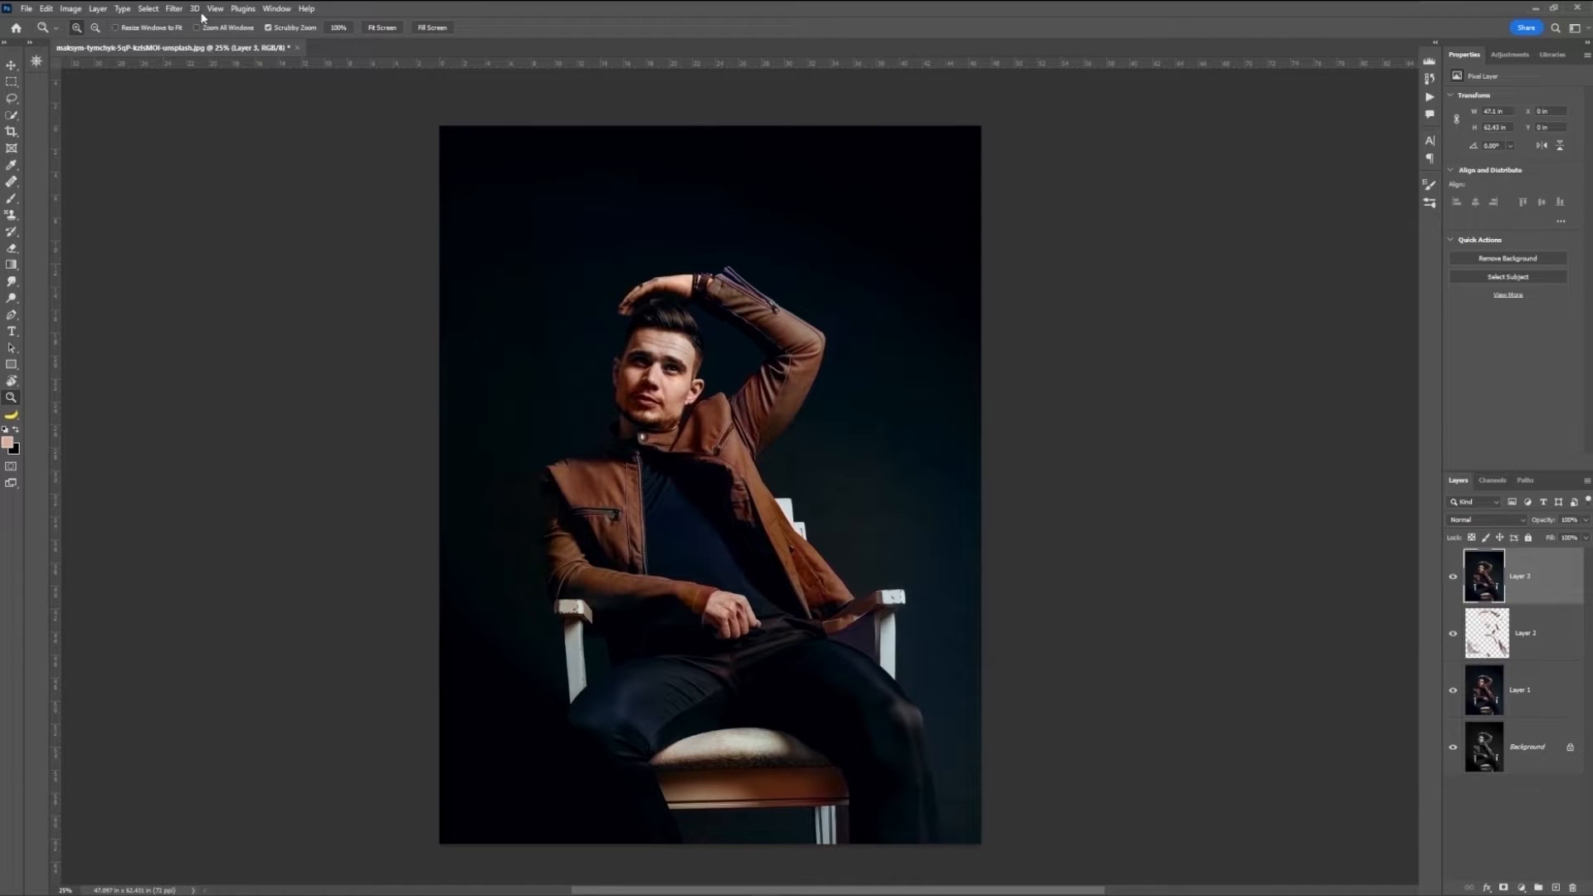
# Apply a Gaussian Blur of about 14 pixels to the merged portrait layer.
pyautogui.click(172, 8)
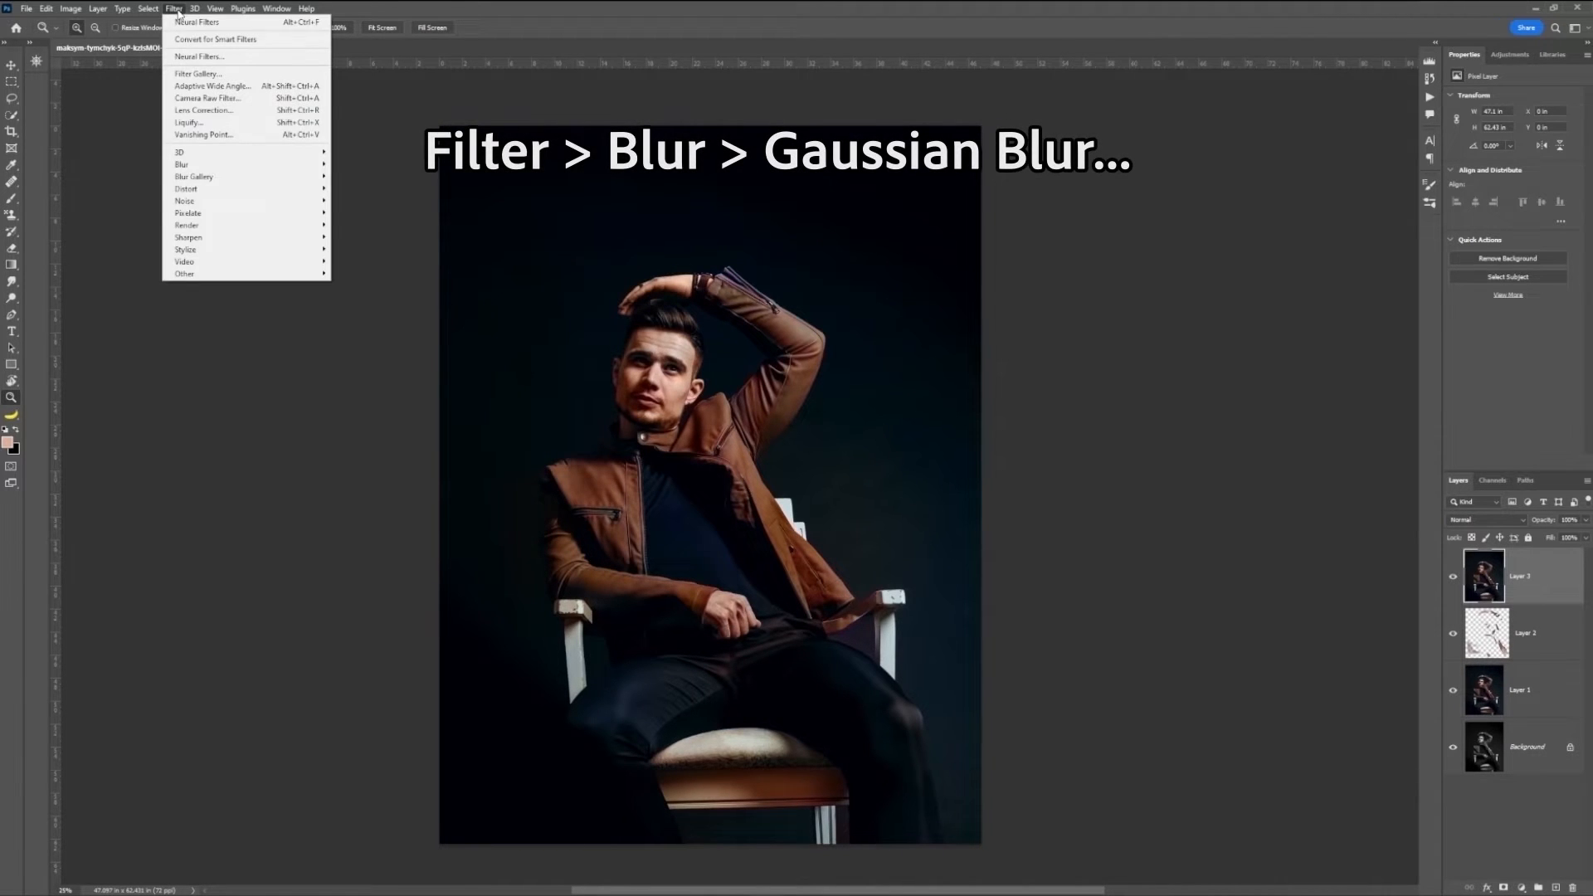
pyautogui.moveTo(183, 164)
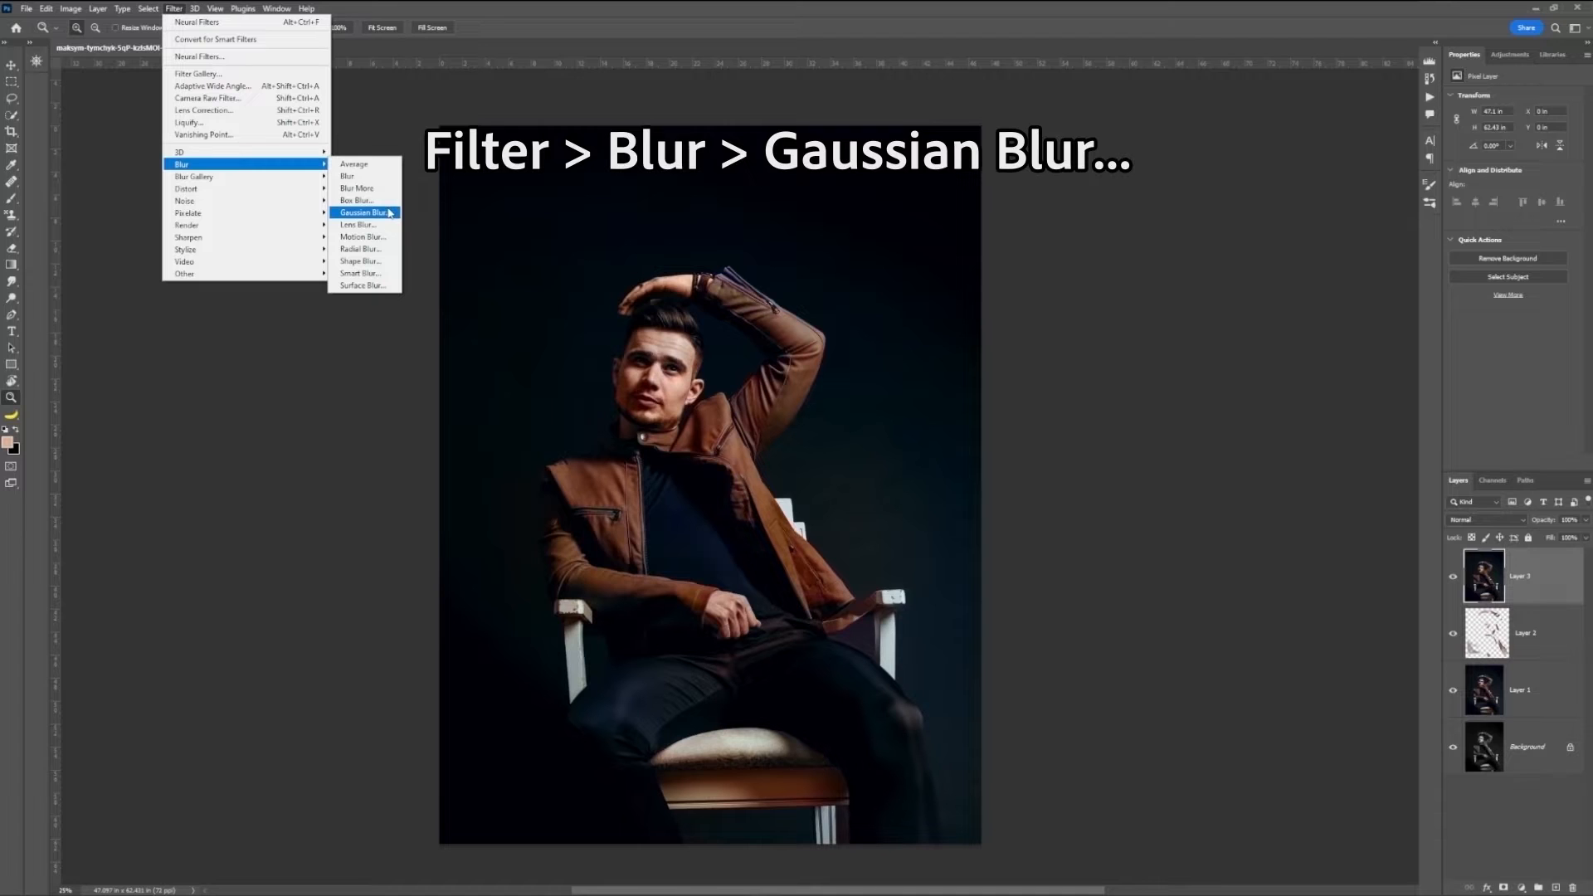
pyautogui.click(363, 212)
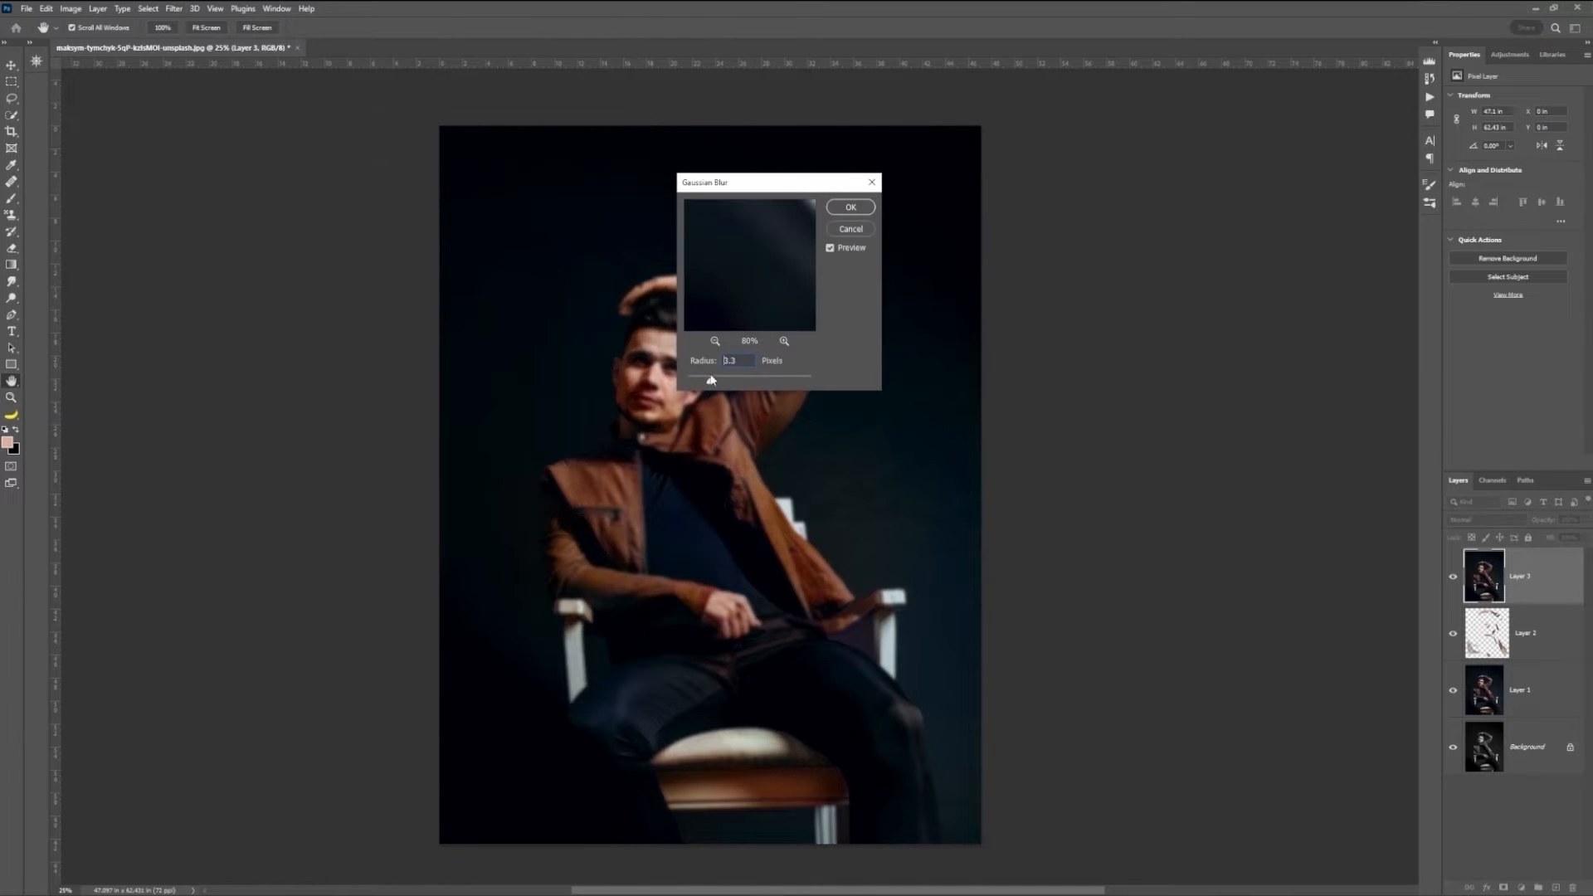
pyautogui.moveTo(712, 378); pyautogui.dragTo(740, 384)
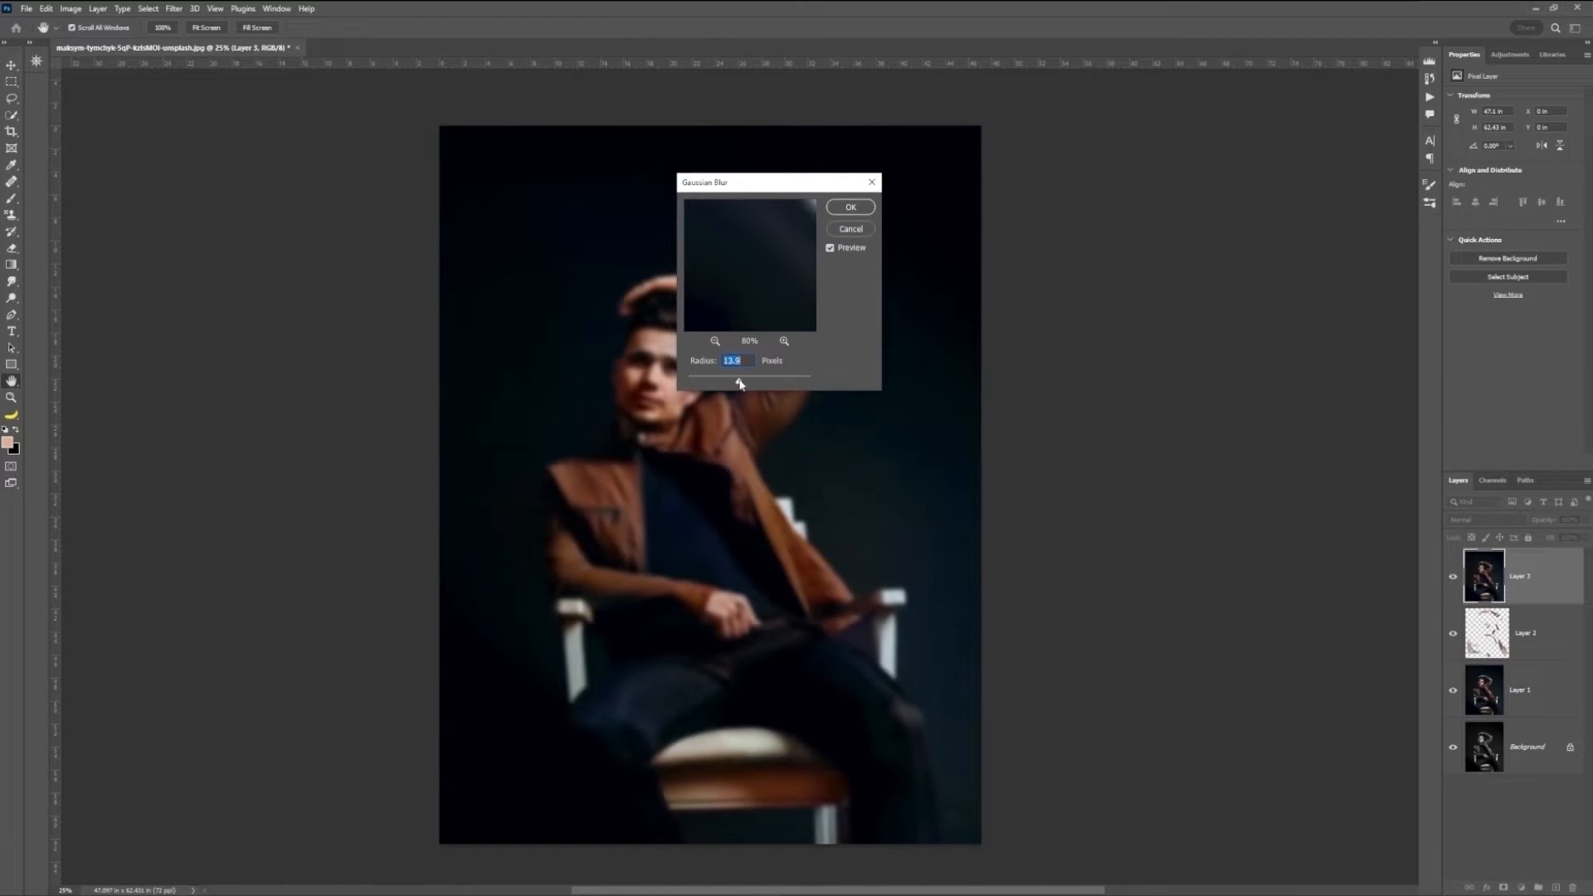
pyautogui.moveTo(738, 378); pyautogui.dragTo(747, 378)
pyautogui.write('14')
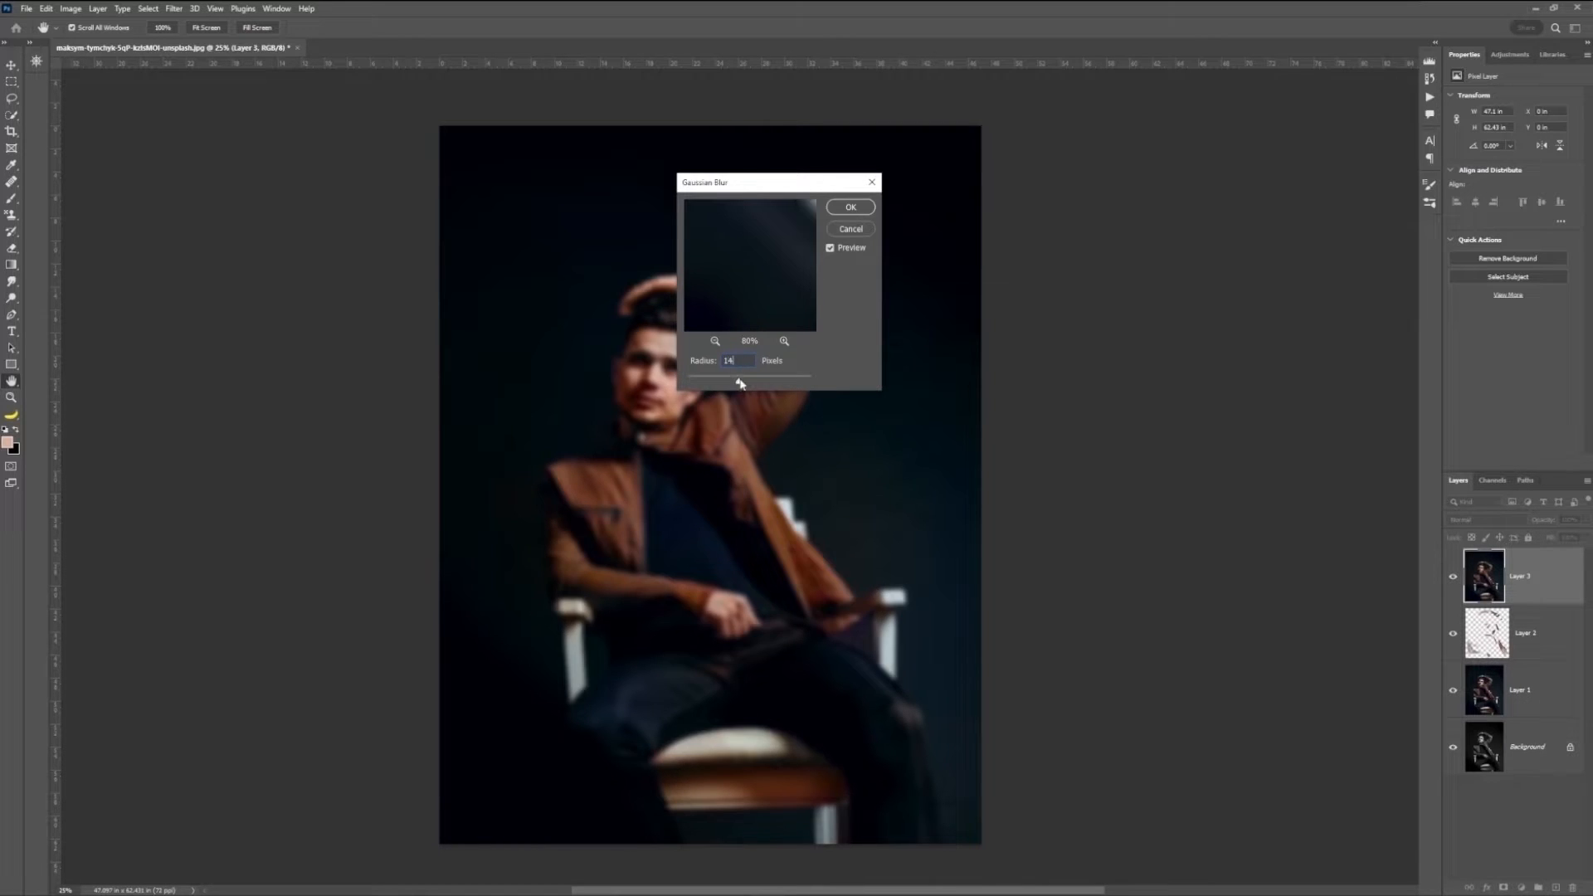
pyautogui.click(850, 208)
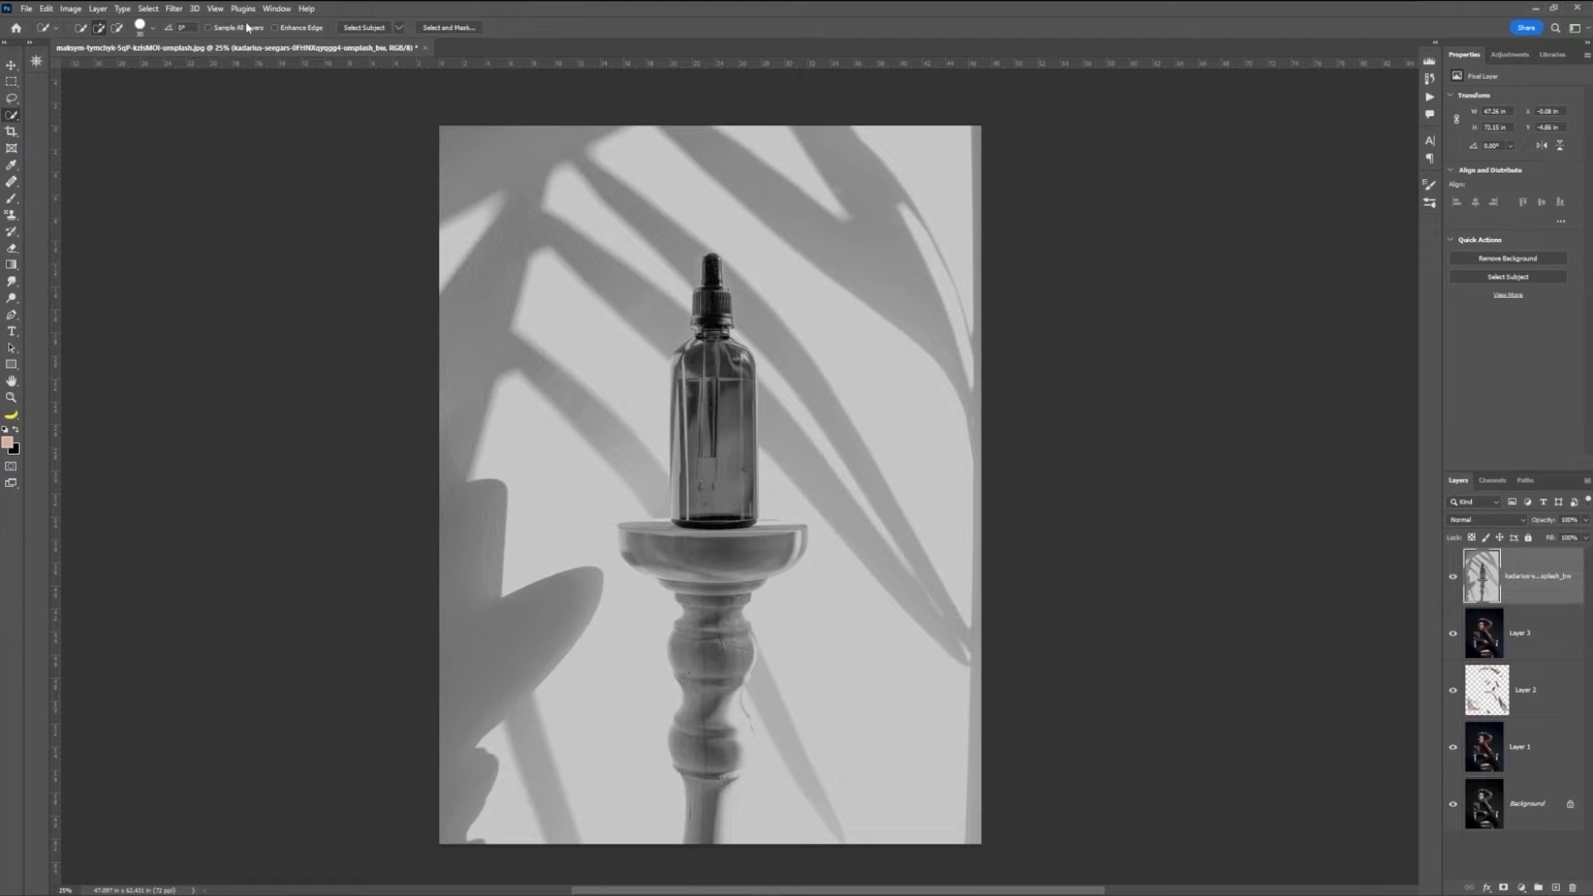
# Colorize the bottle-and-pedestal photo with Neural Filters, fine-tuning saturation for warm orange tones.
pyautogui.click(173, 8)
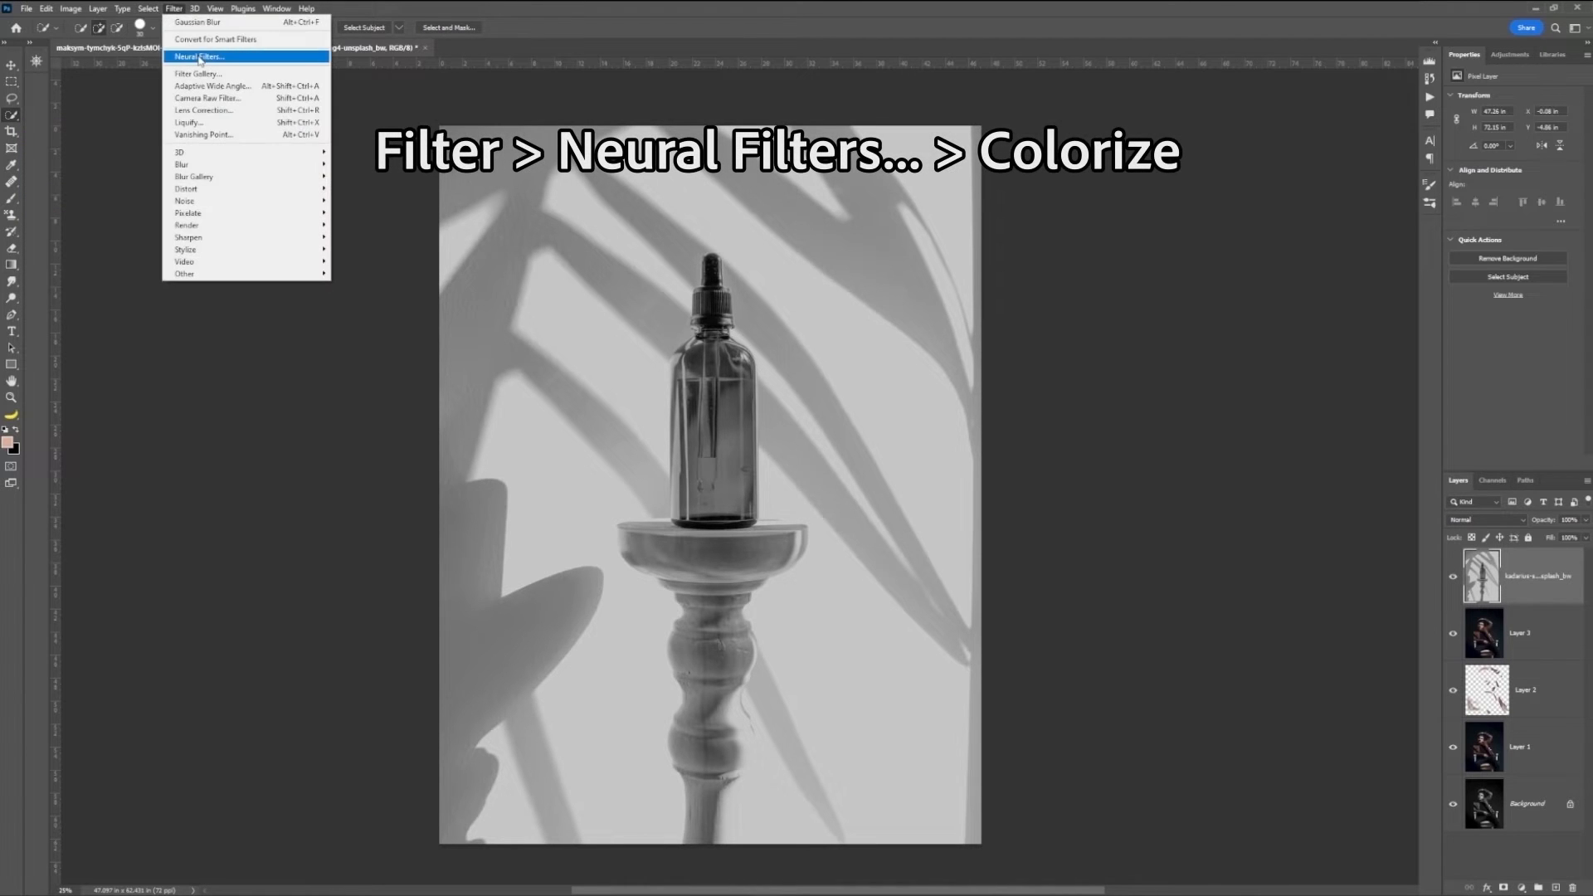
pyautogui.click(199, 56)
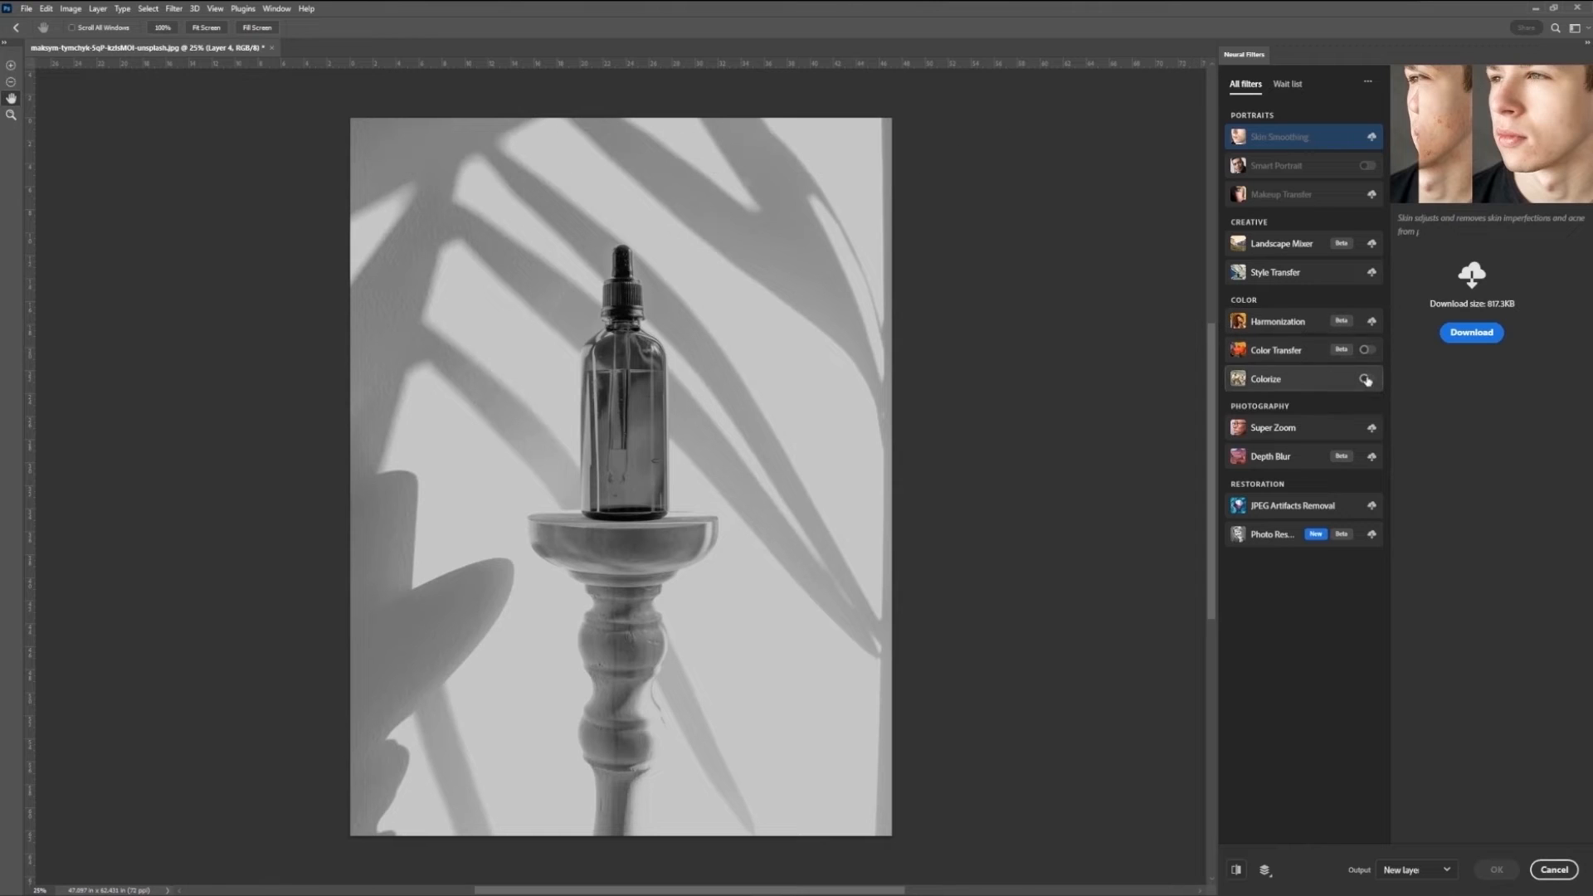
pyautogui.click(1366, 378)
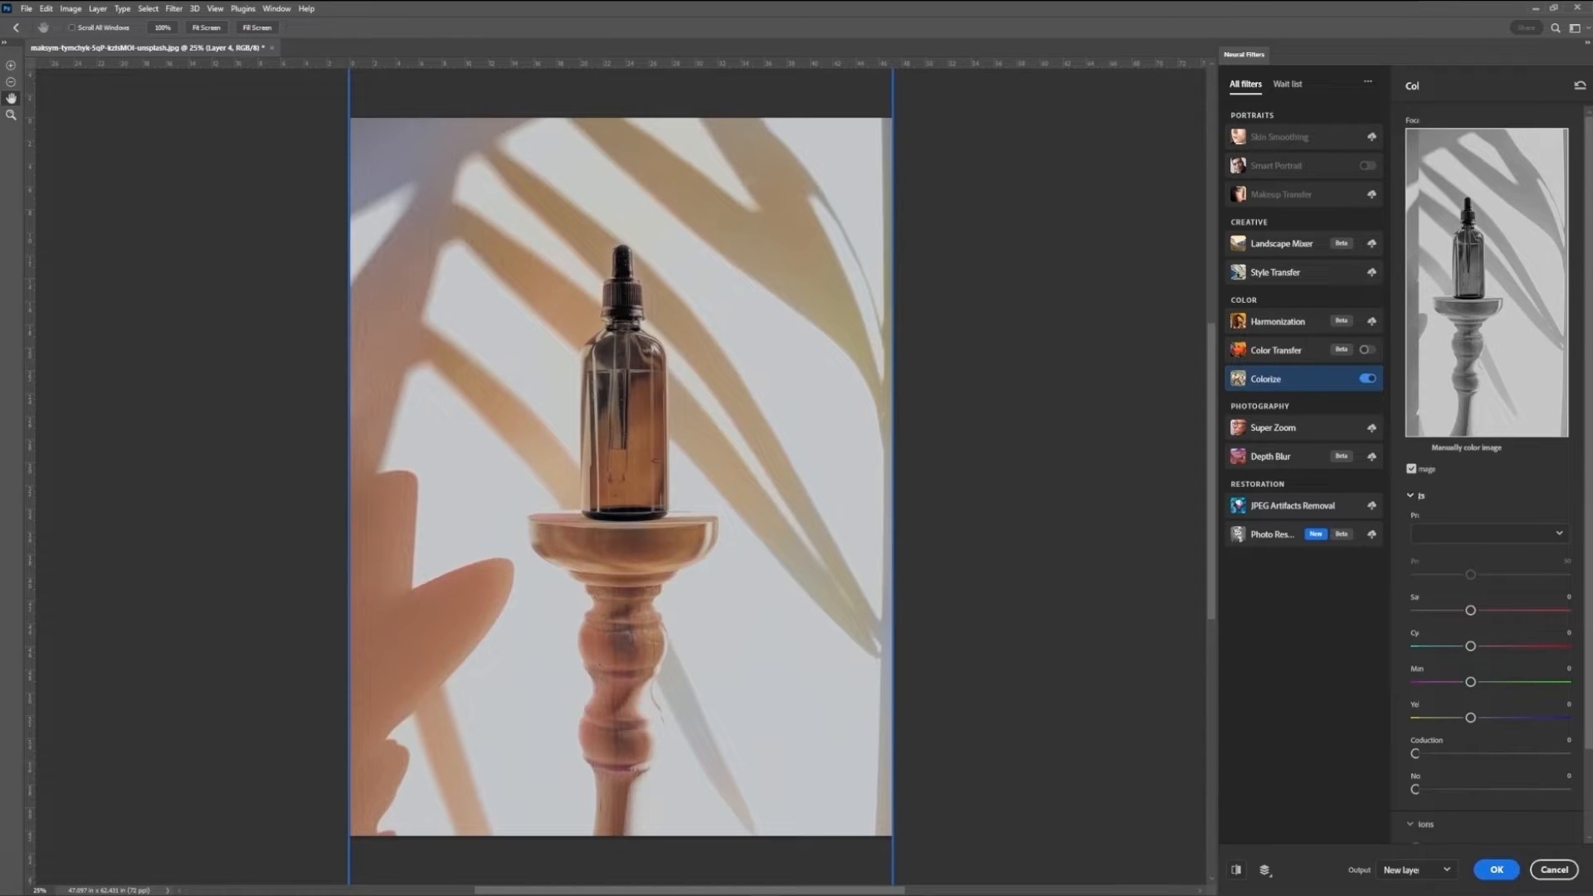
pyautogui.moveTo(1470, 610); pyautogui.dragTo(1487, 611)
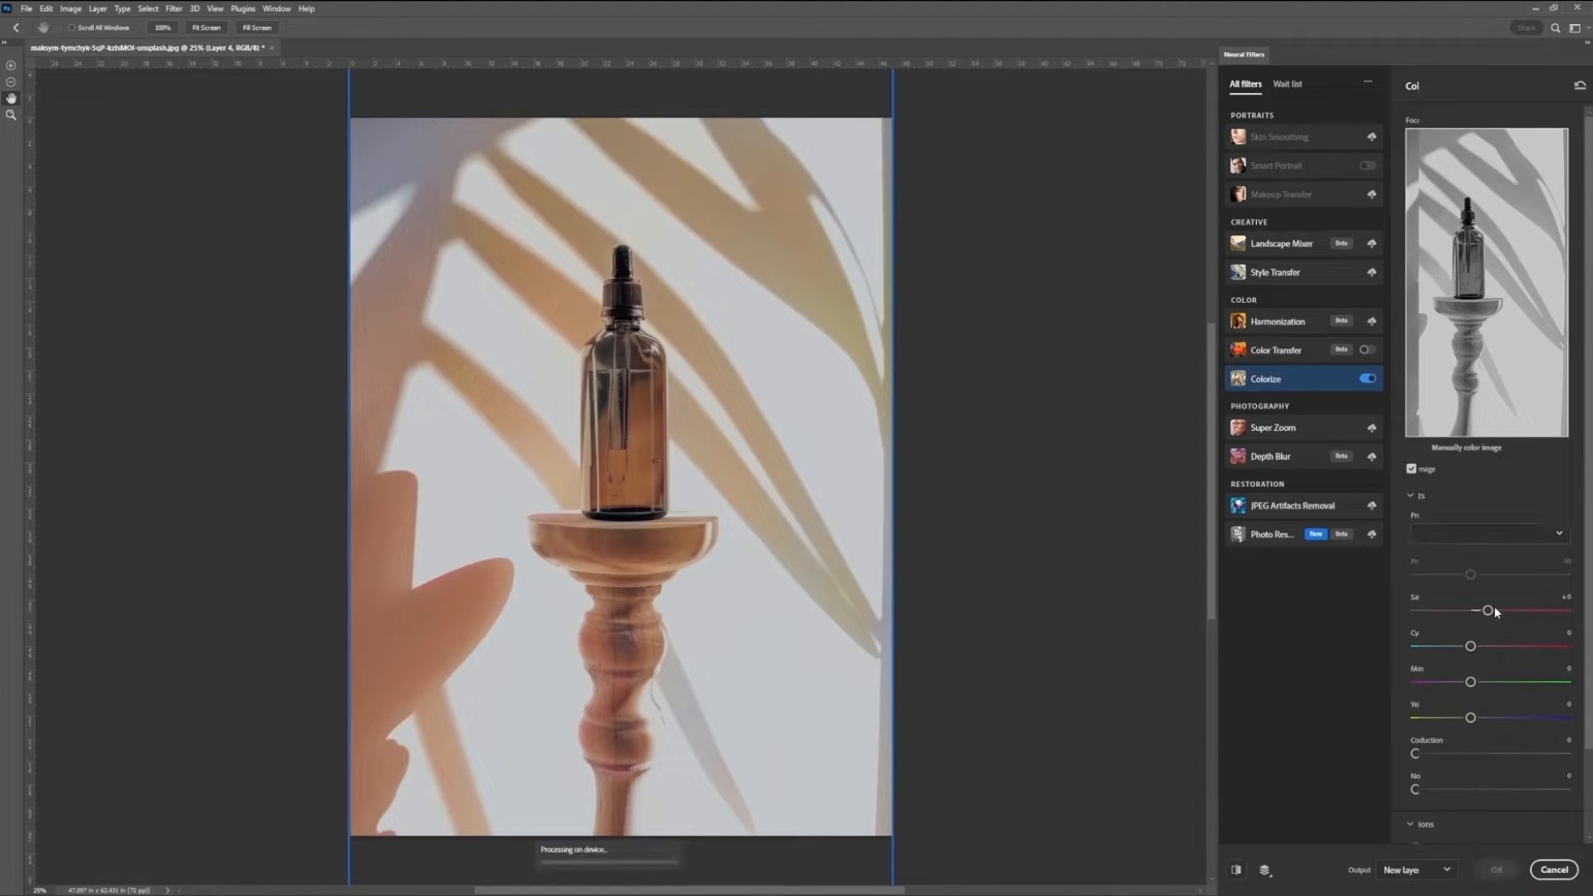
pyautogui.moveTo(1487, 611); pyautogui.dragTo(1502, 611)
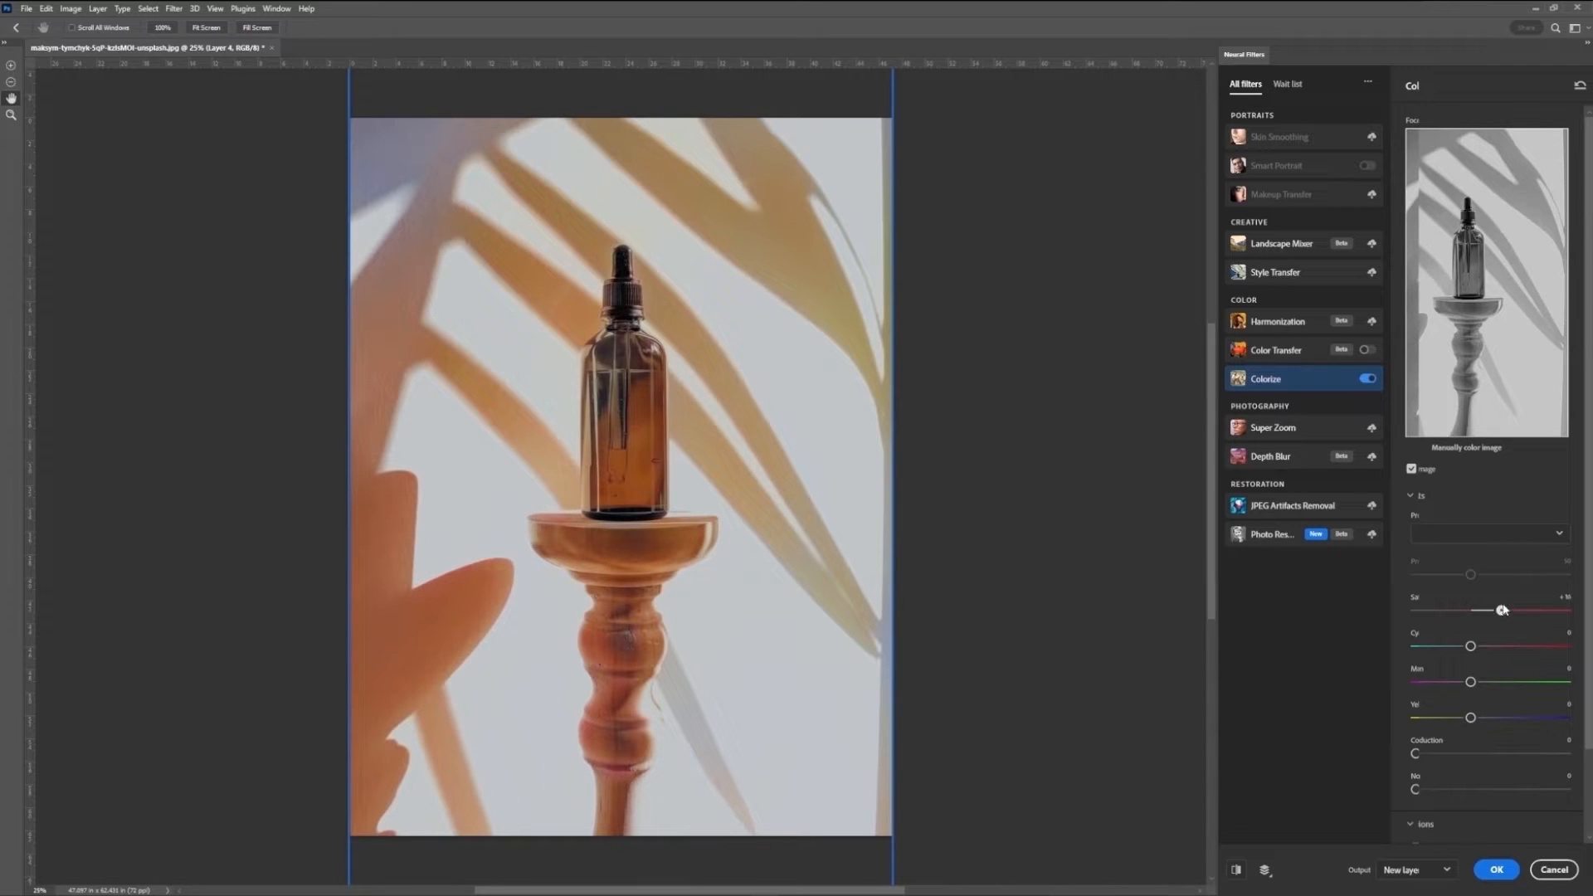
pyautogui.moveTo(1532, 609); pyautogui.dragTo(1500, 611)
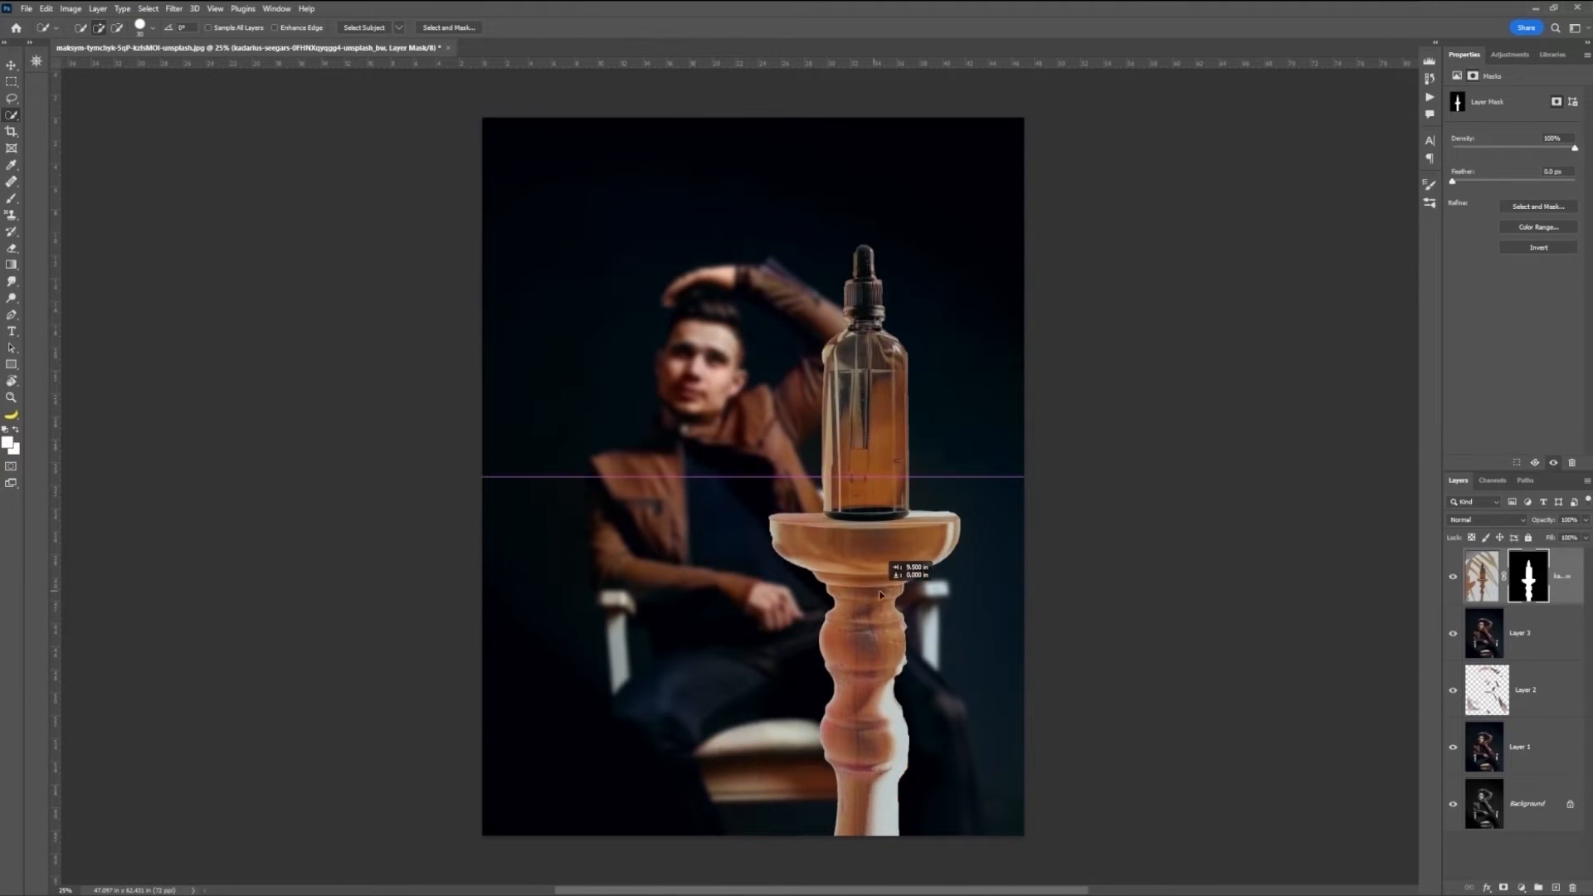
# Move the masked bottle and pedestal into position over the blurred seated man.
pyautogui.moveTo(880, 594); pyautogui.dragTo(930, 660)
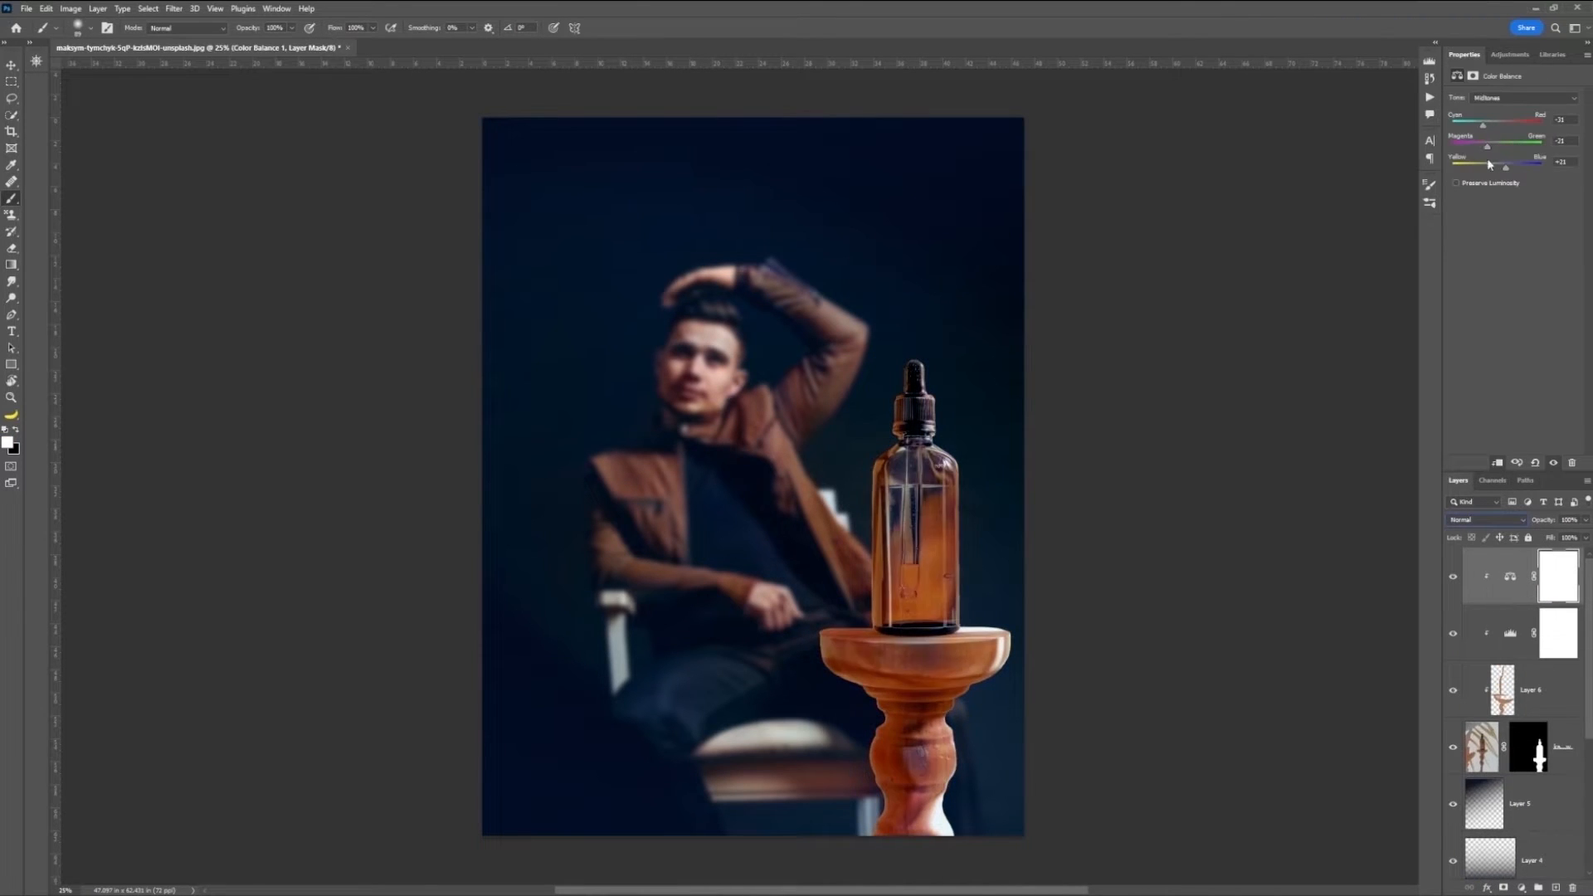
# Cool the scene with a Color Balance adjustment pushed toward blue.
pyautogui.click(1522, 98)
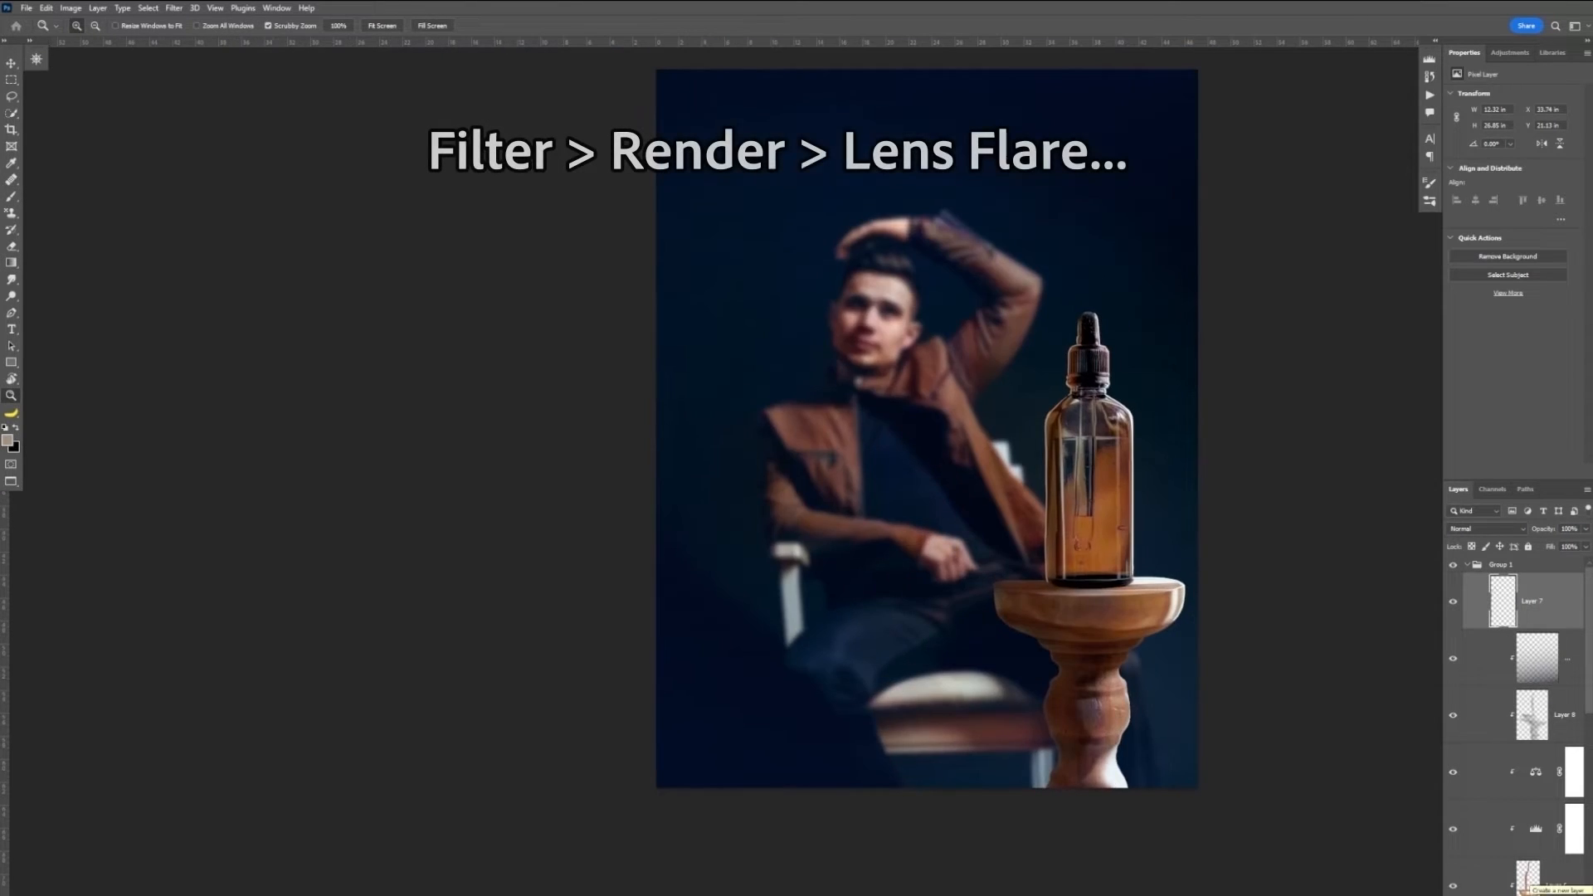
# Add a black layer on top and render a Lens Flare onto it.
pyautogui.click(173, 7)
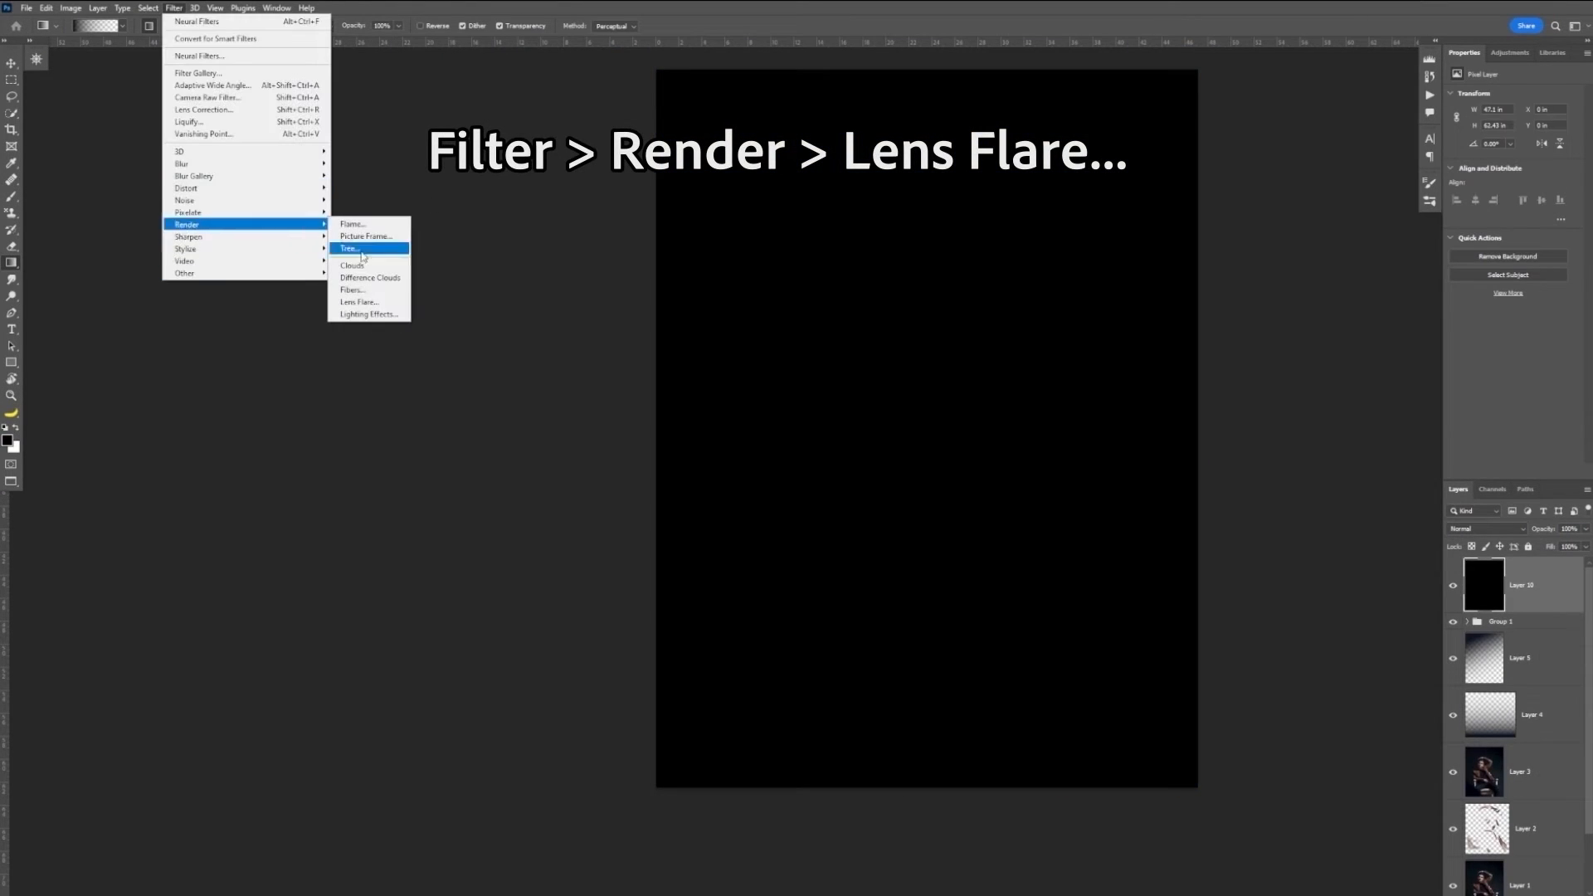
pyautogui.click(359, 302)
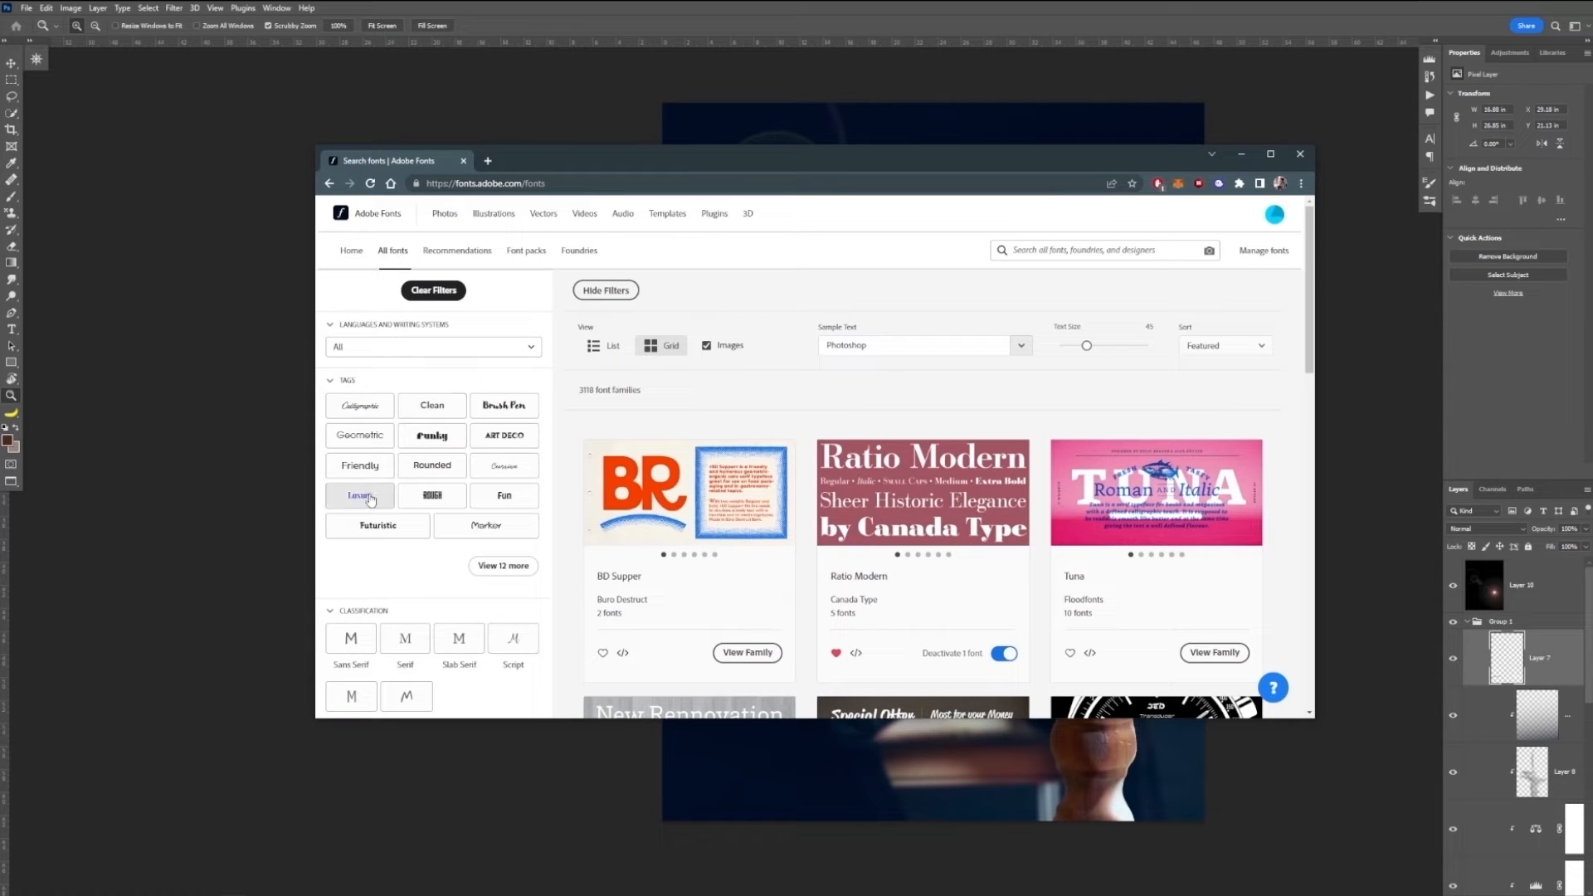
# Filter Adobe Fonts by tag, find the Freight family and activate Freight Big Pro.
pyautogui.click(359, 497)
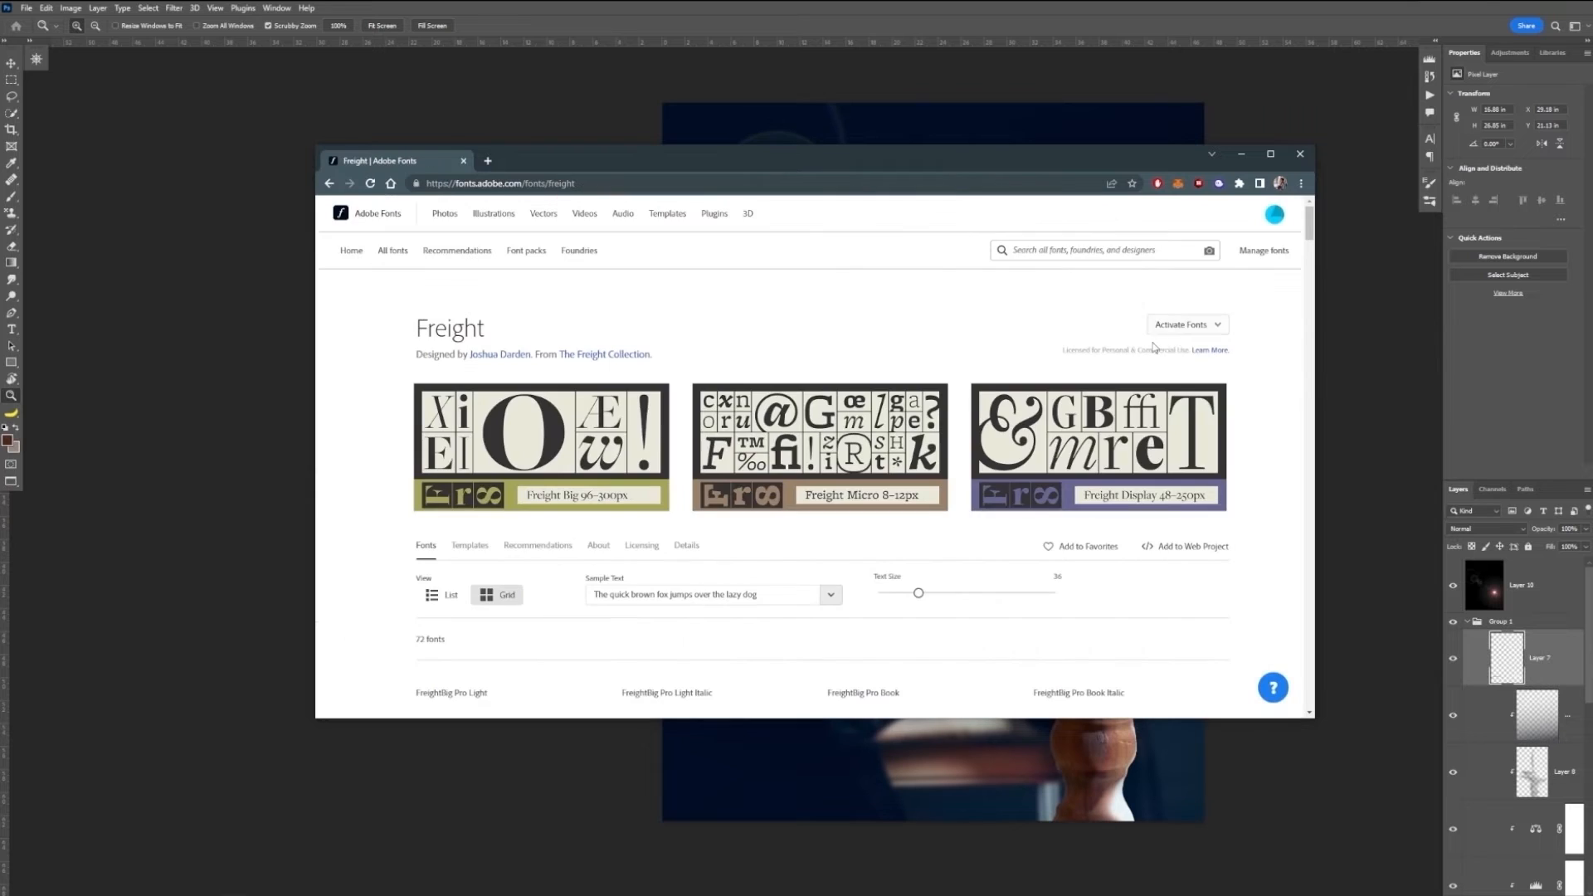
pyautogui.click(1184, 324)
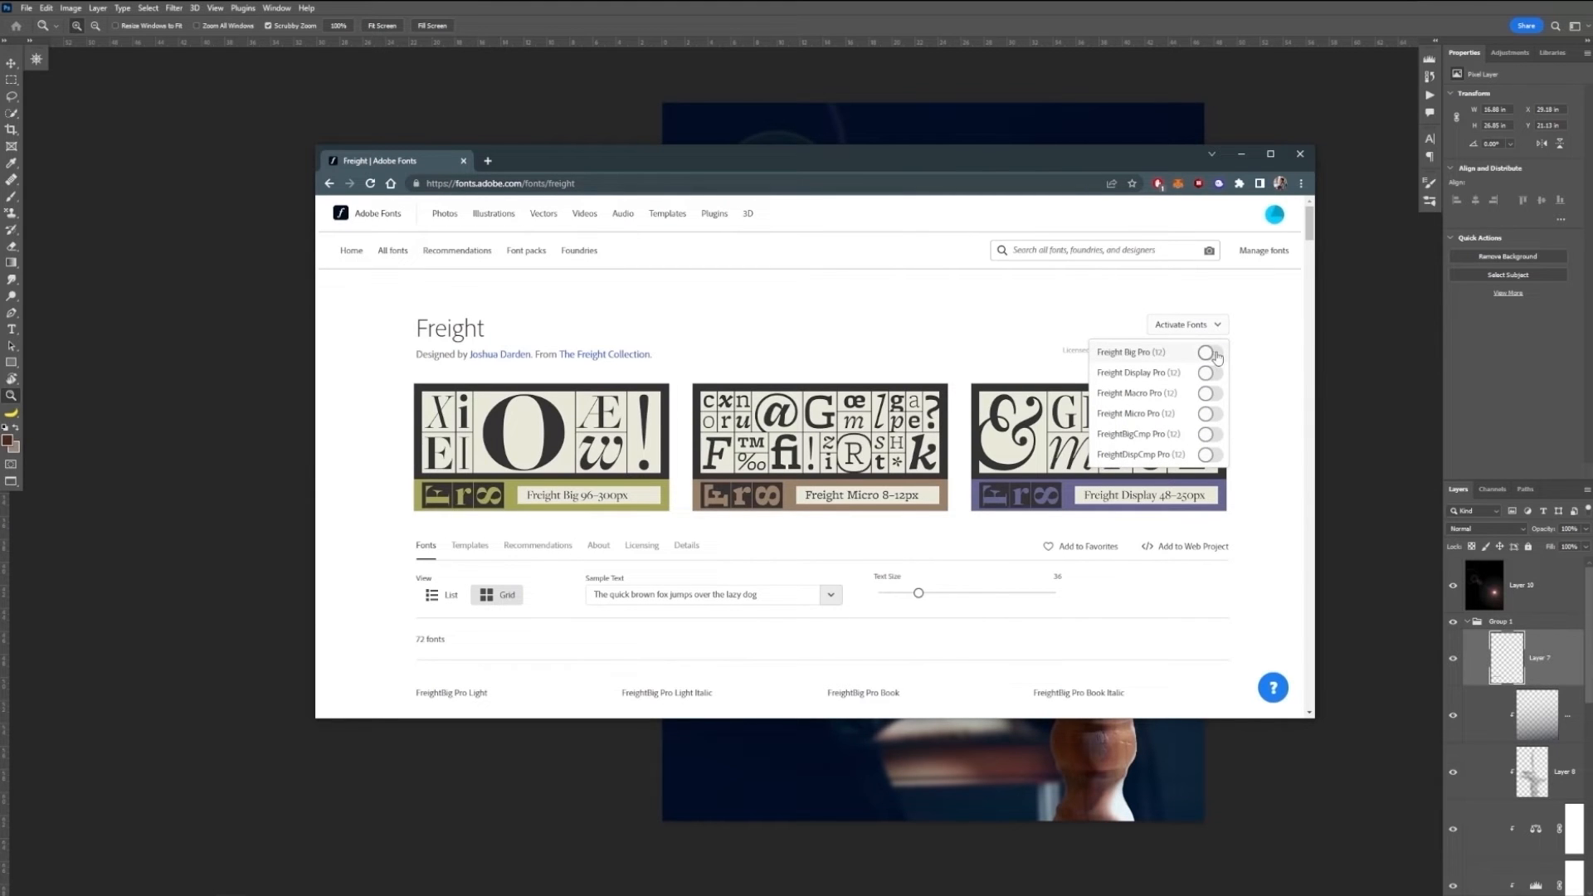
pyautogui.click(1210, 351)
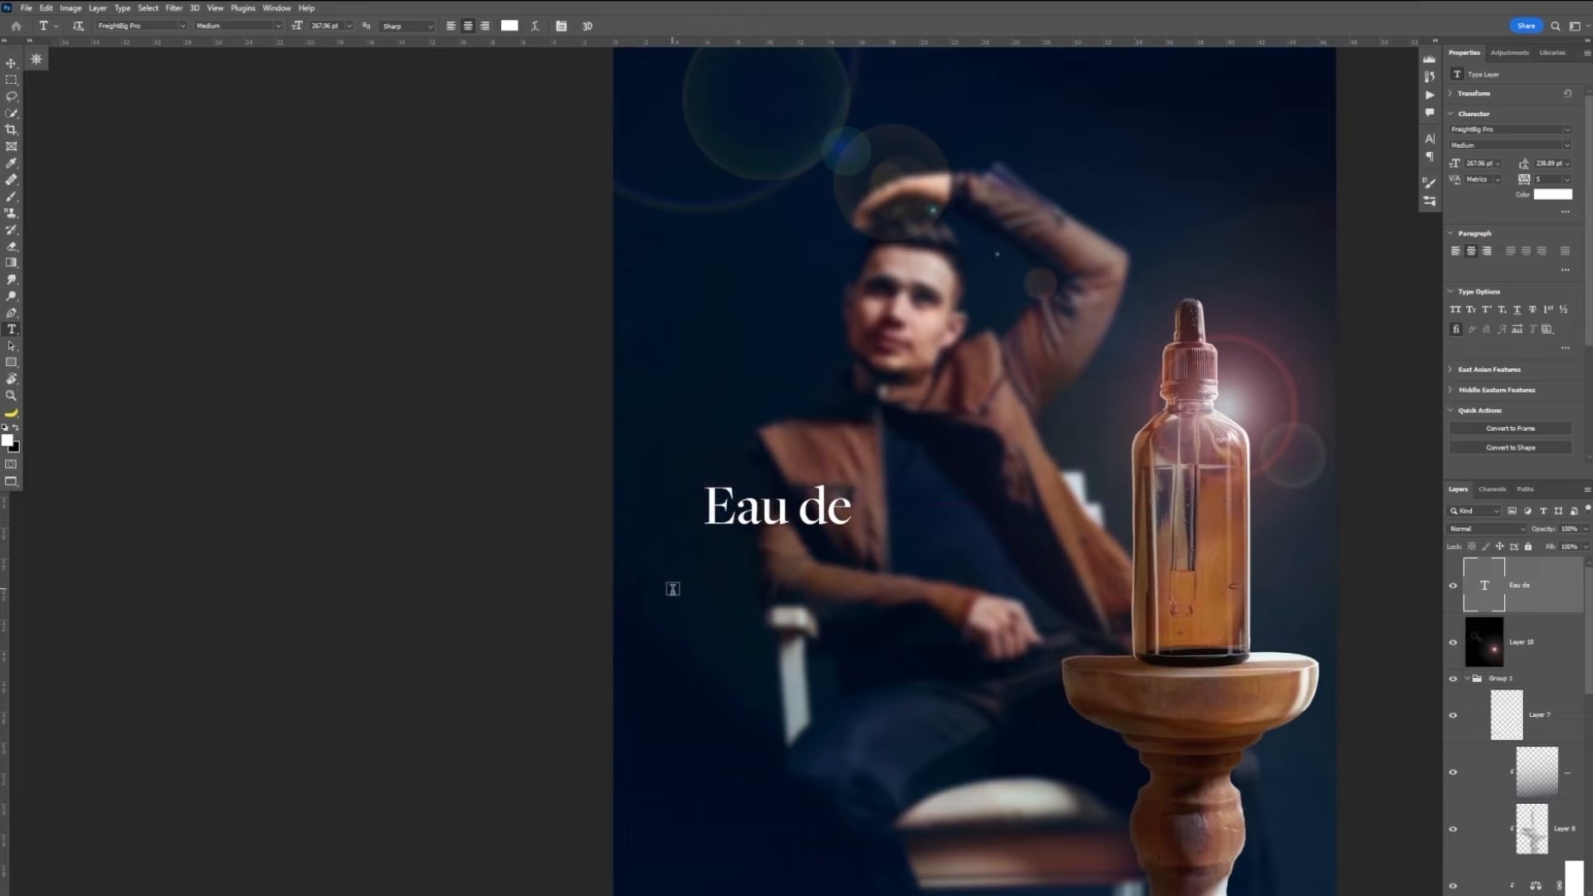
# Add a 'Photoshop' text line below 'Eau de' and activate all 14 Ofelia Display fonts.
pyautogui.click(672, 610)
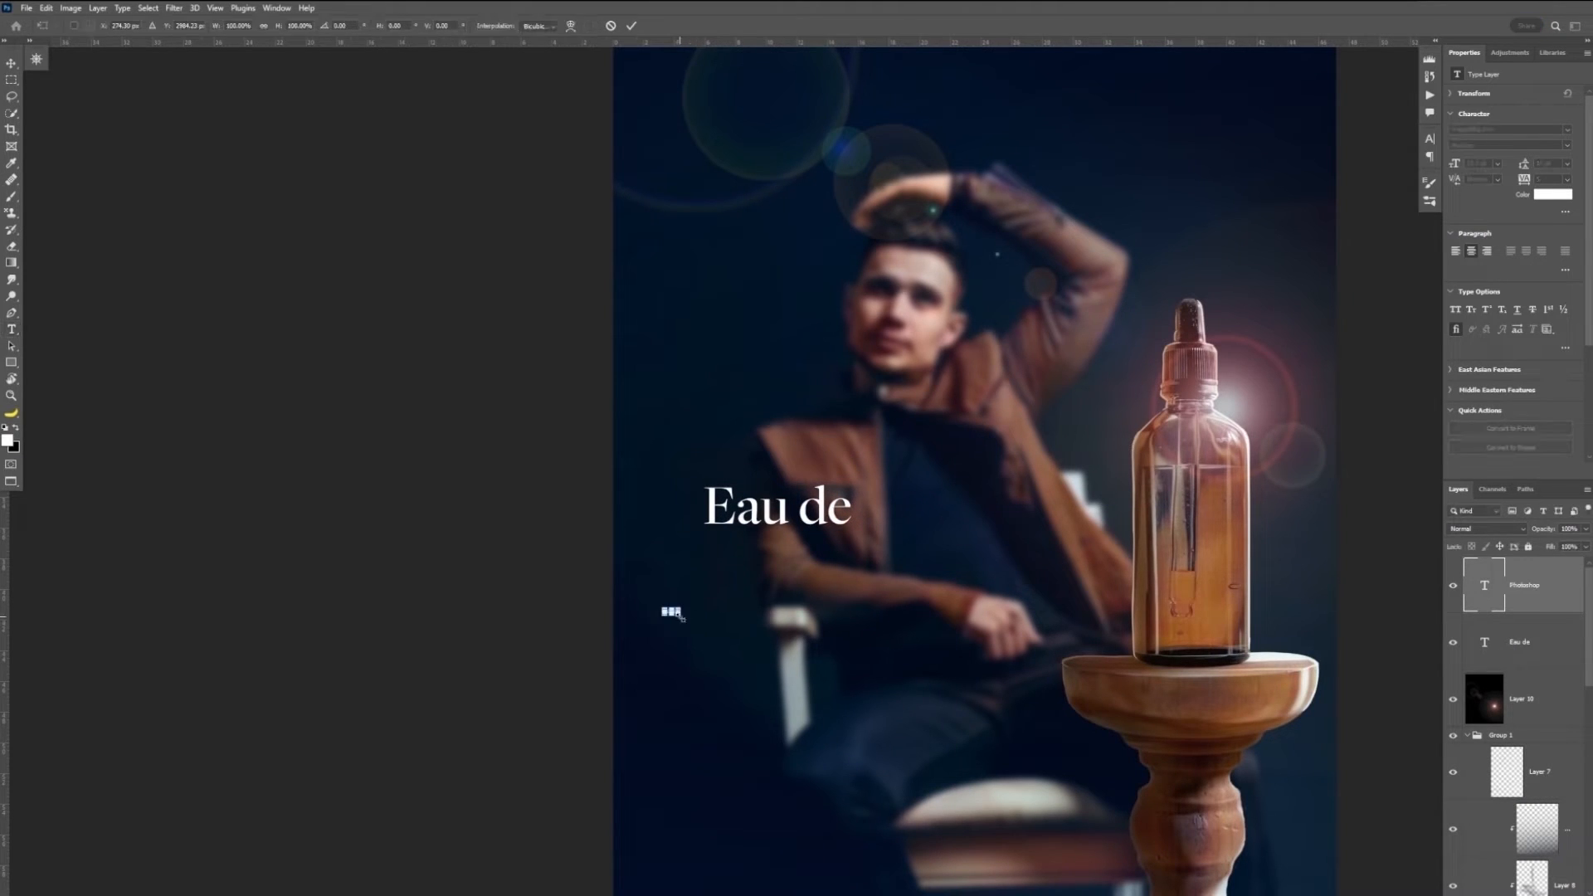
pyautogui.write('Photoshop')
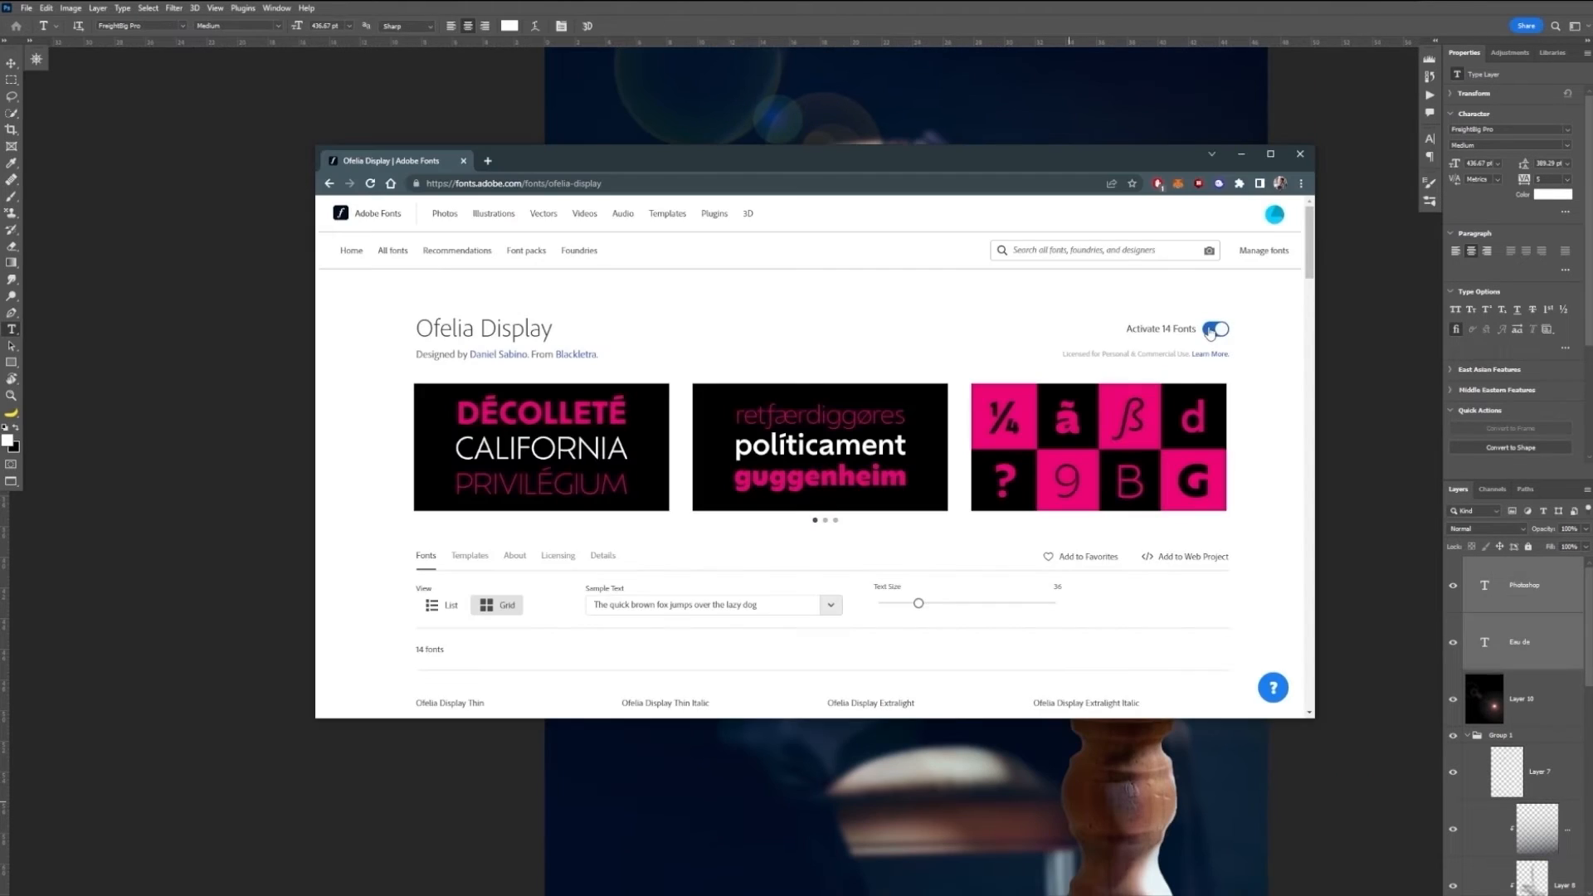
pyautogui.click(1214, 329)
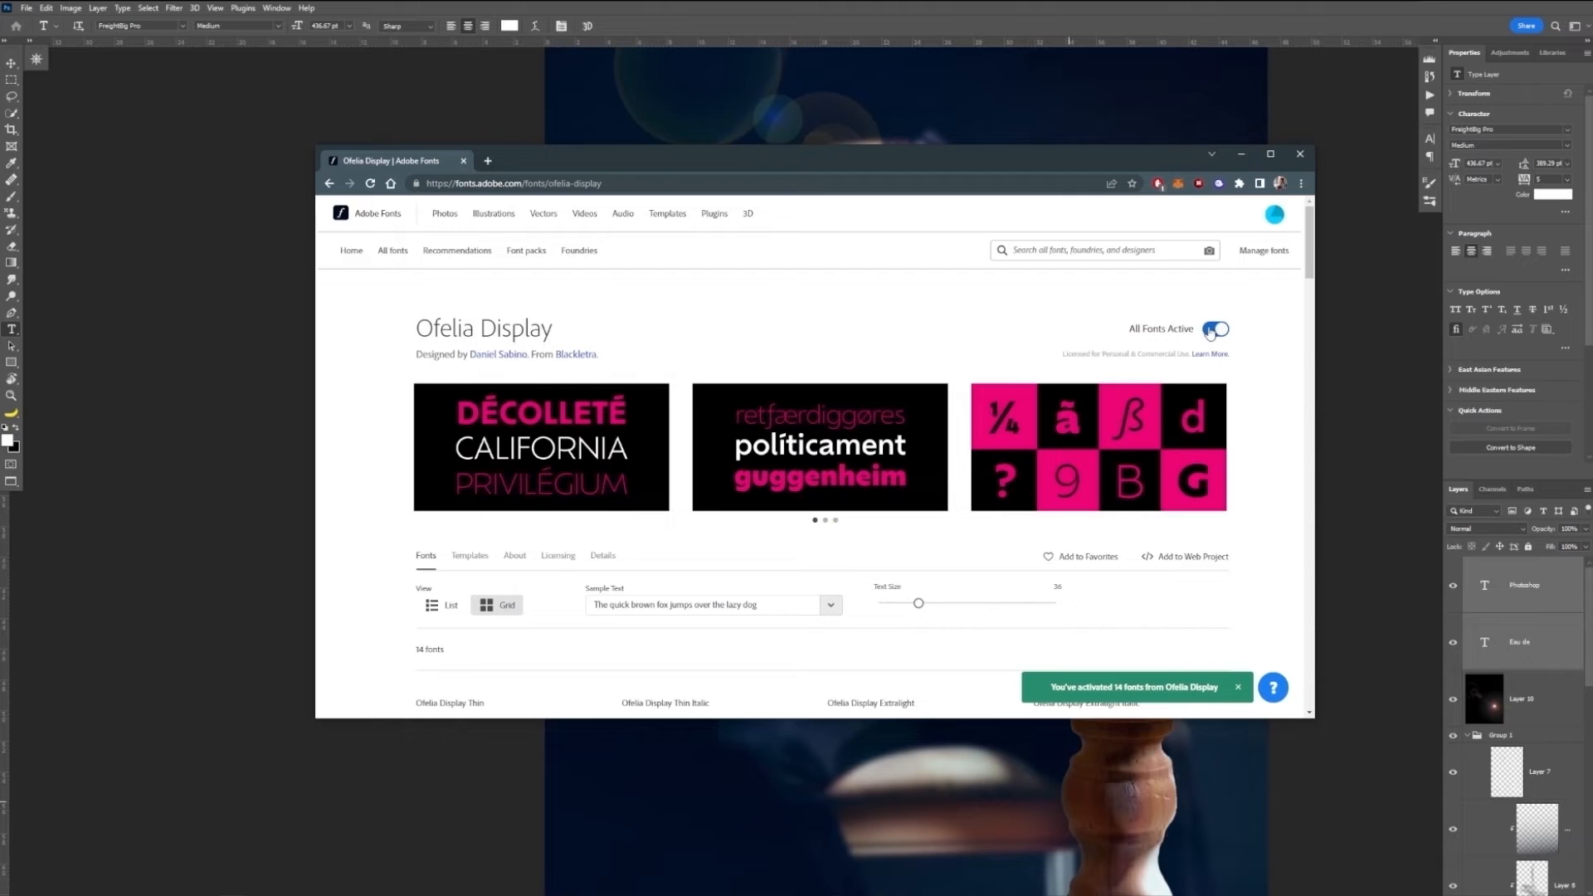
pyautogui.click(1238, 687)
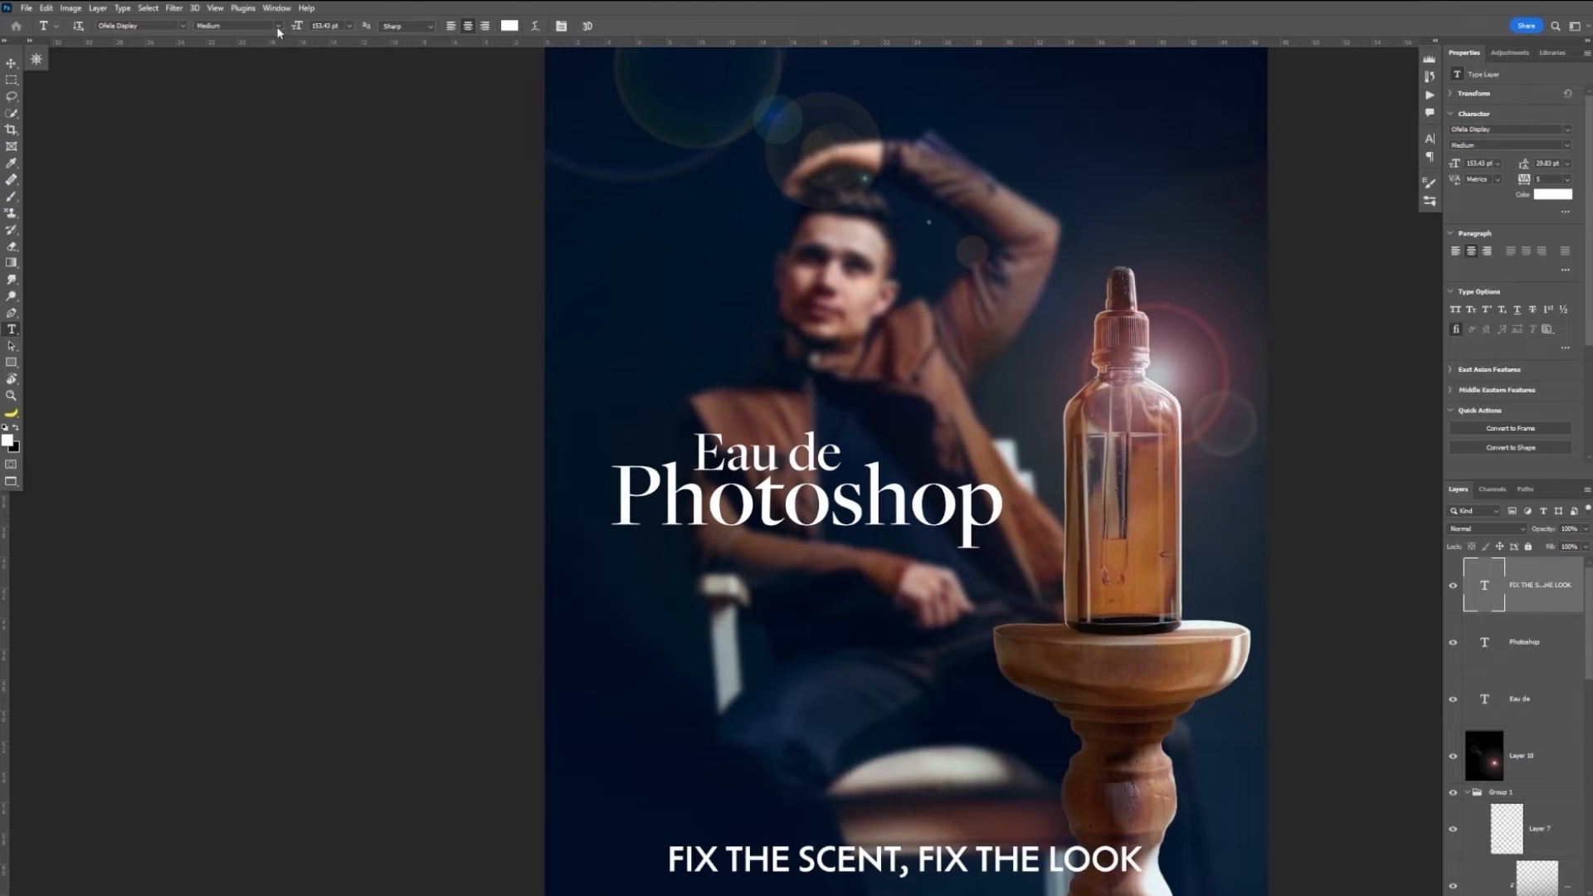
# Set the tagline 'FIX THE SCENT, FIX THE LOOK' in Ofelia Display from the options bar.
pyautogui.click(278, 25)
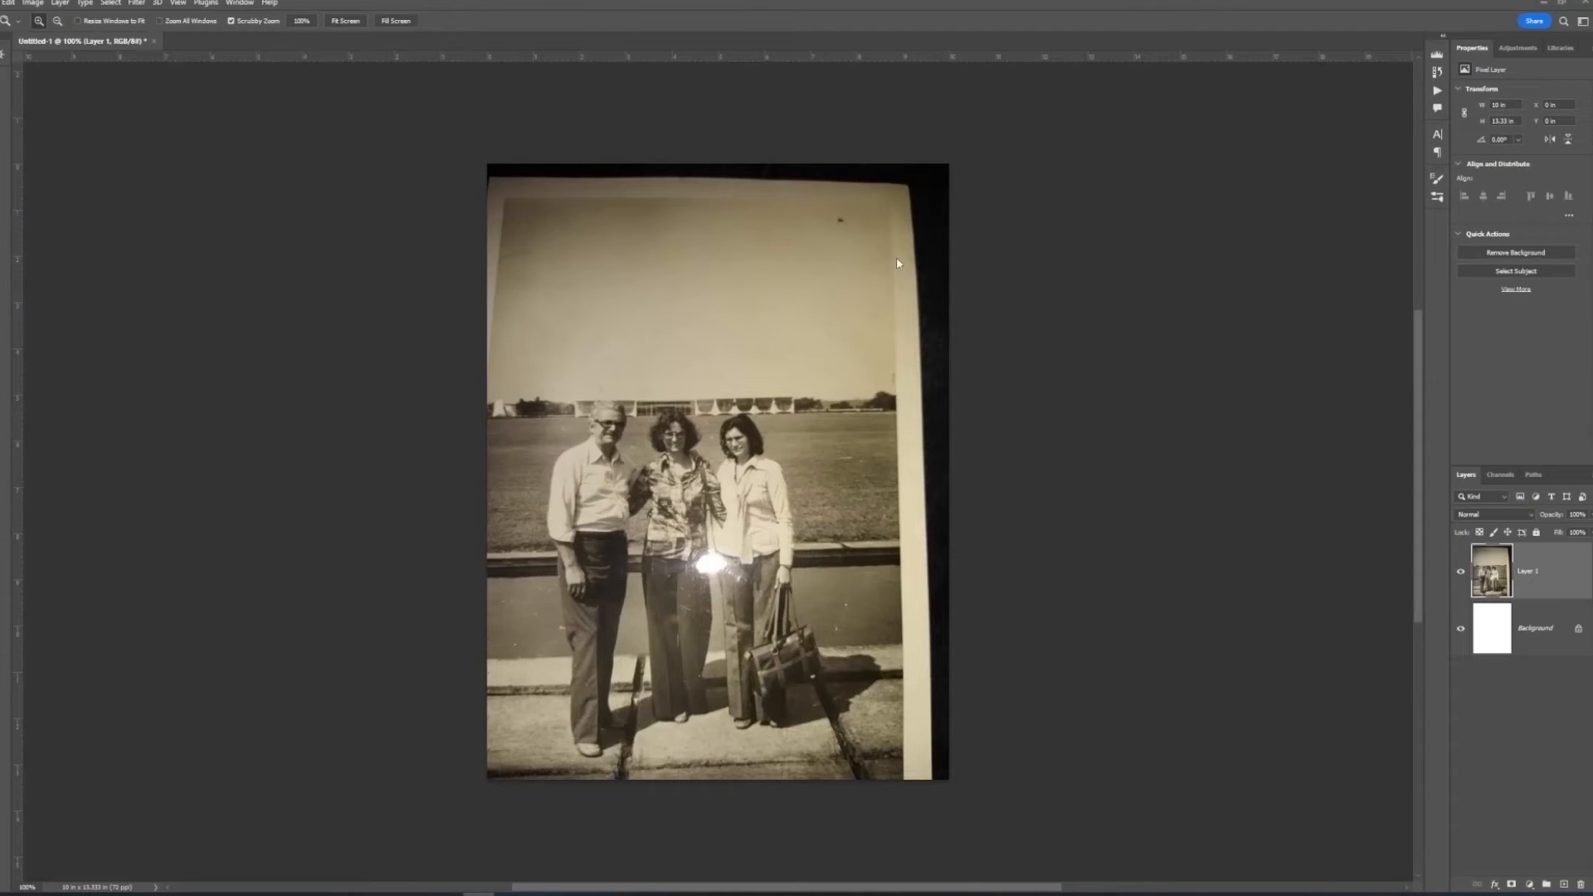
# Clone Stamp over the glare on the old photo and enable the Colorize neural filter preview.
pyautogui.press('Ctrl+t')
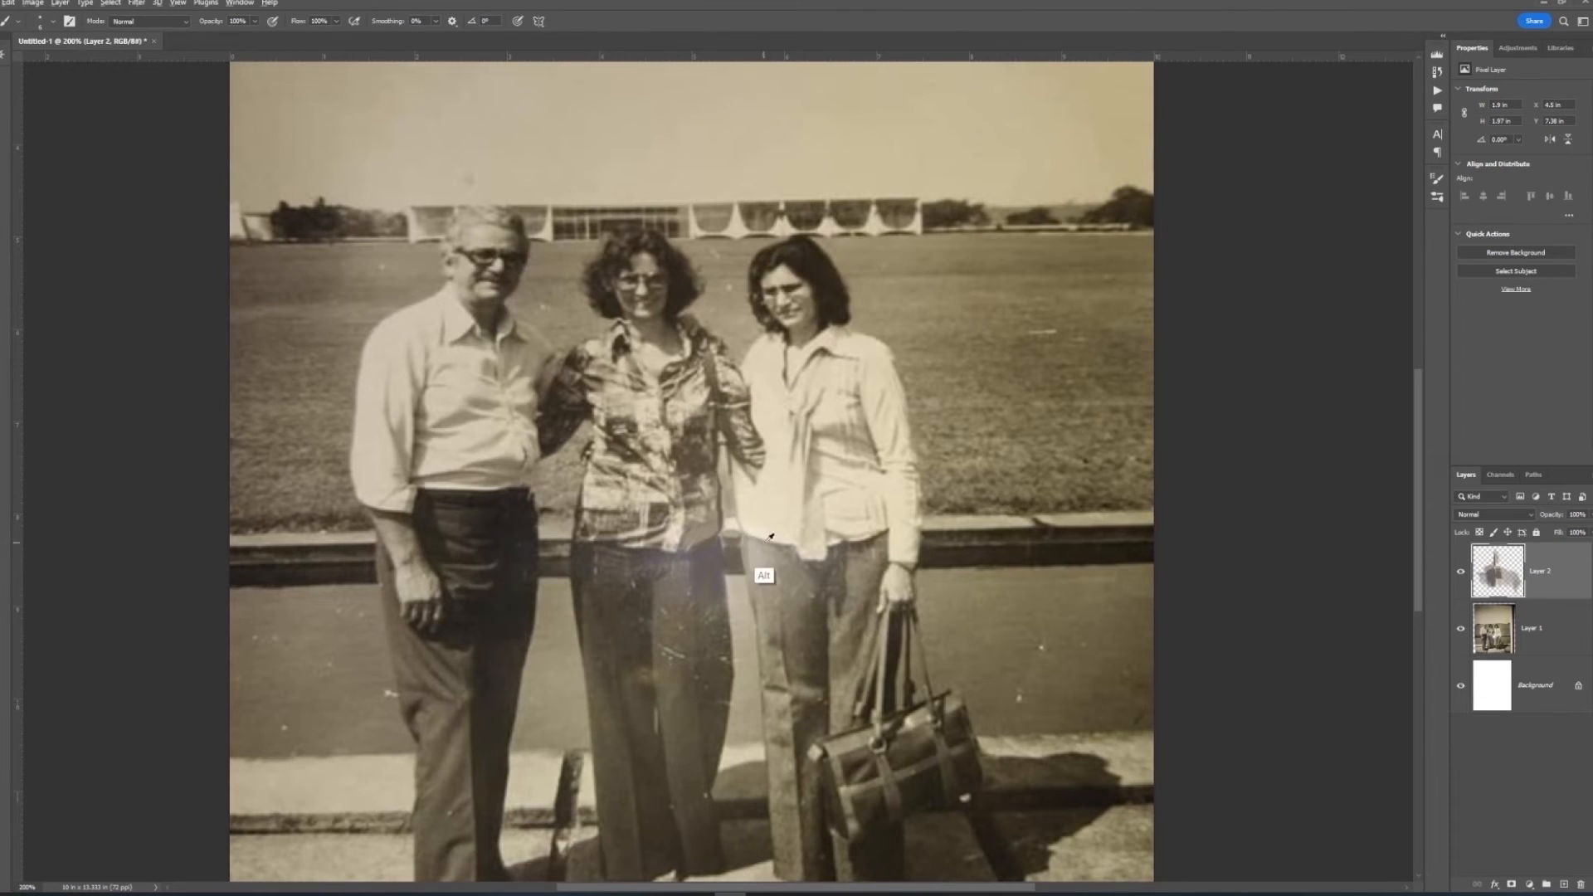
pyautogui.click(135, 4)
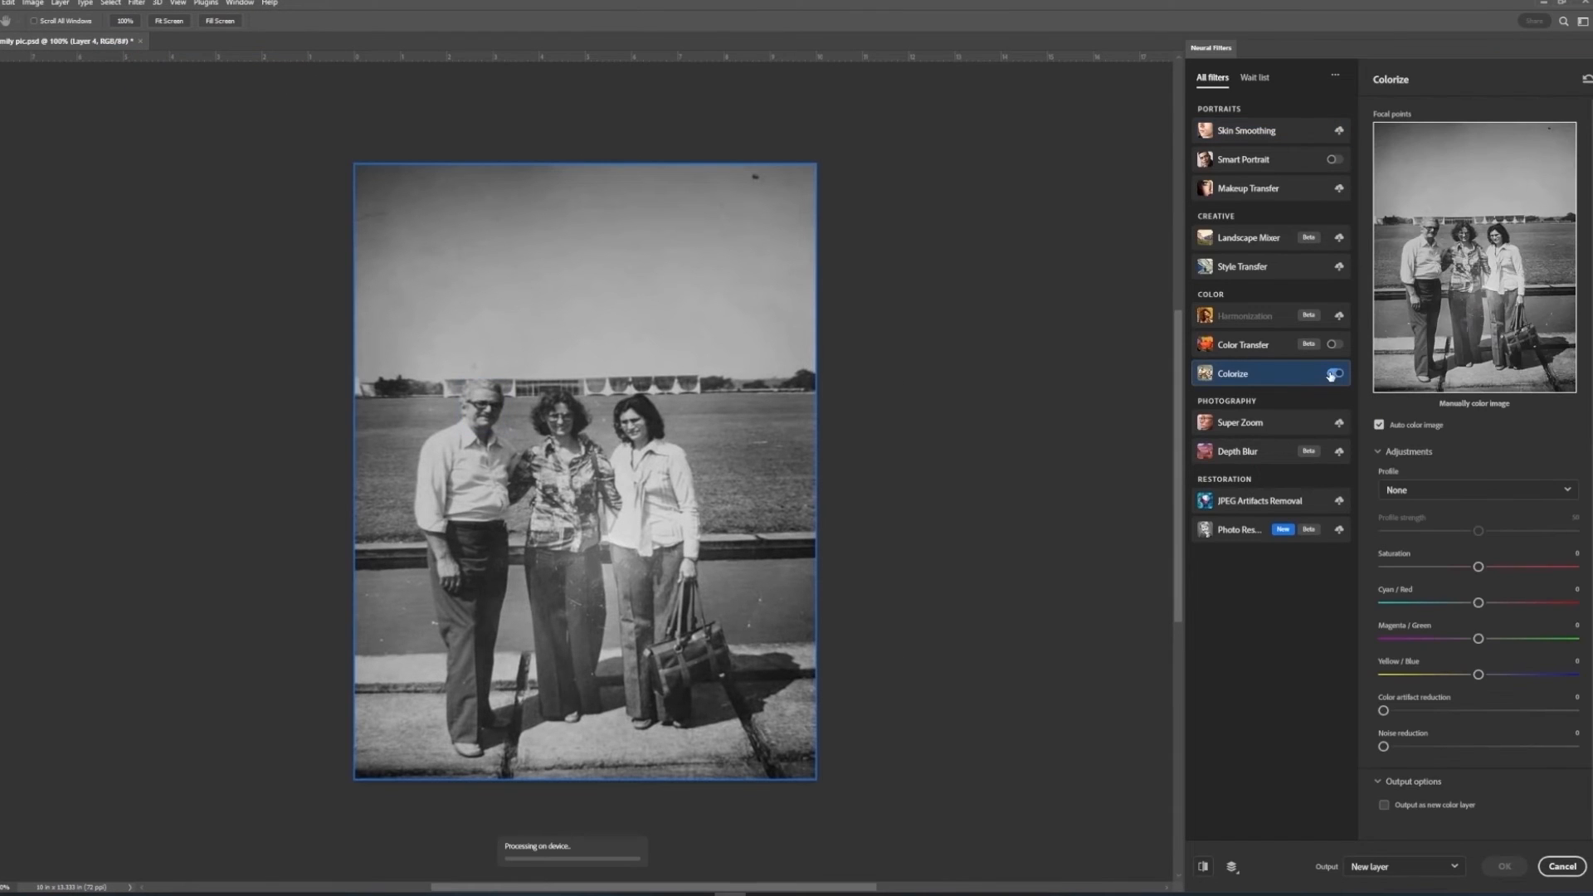
pyautogui.click(1335, 373)
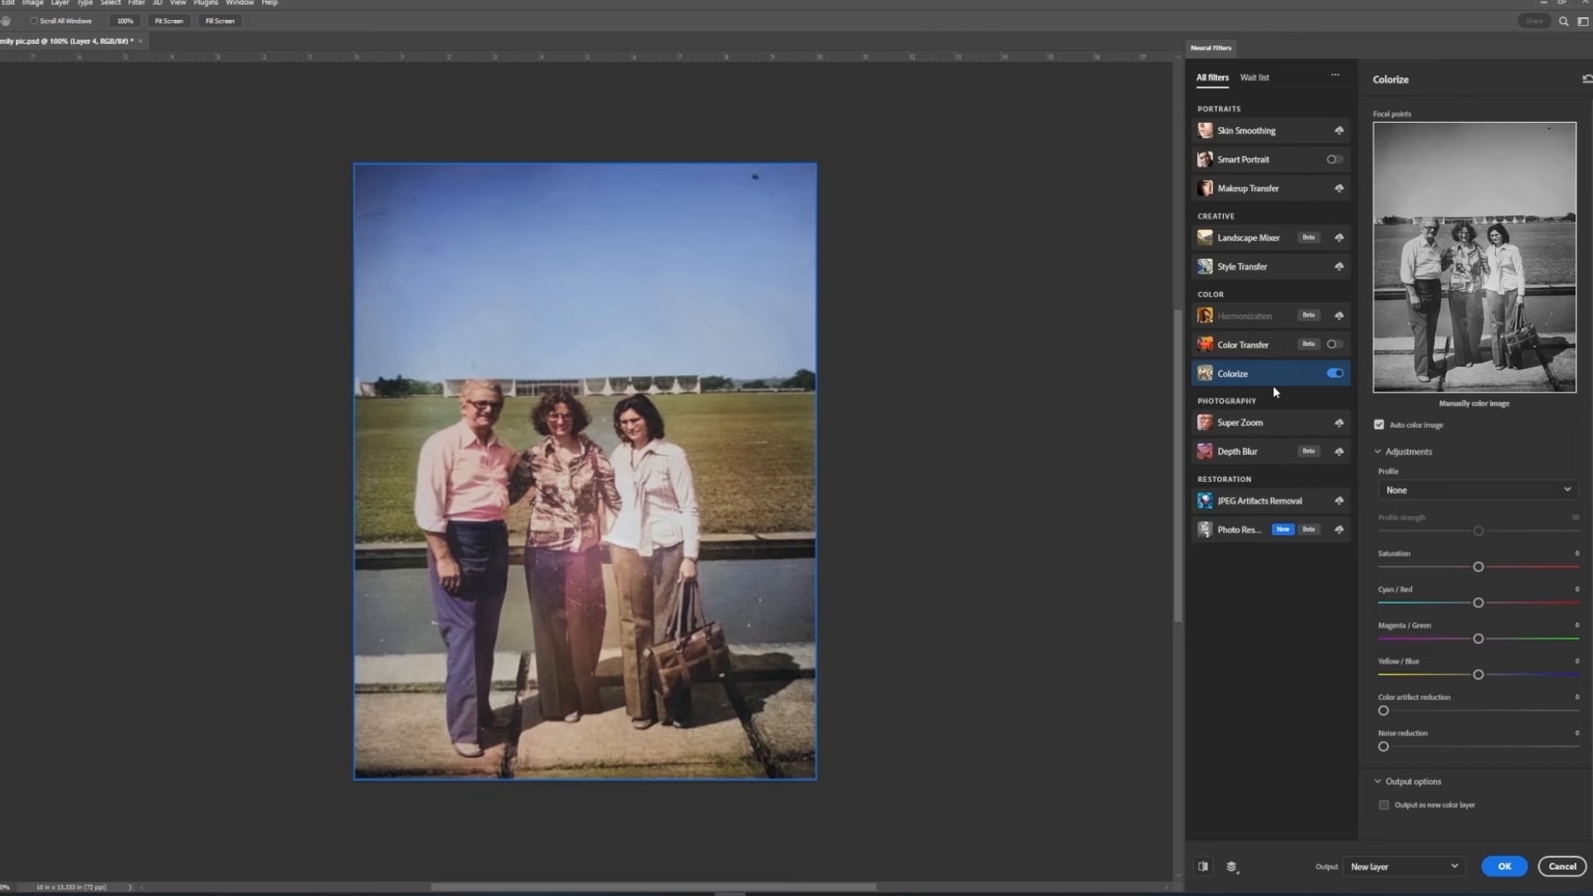
pyautogui.moveTo(1533, 890)
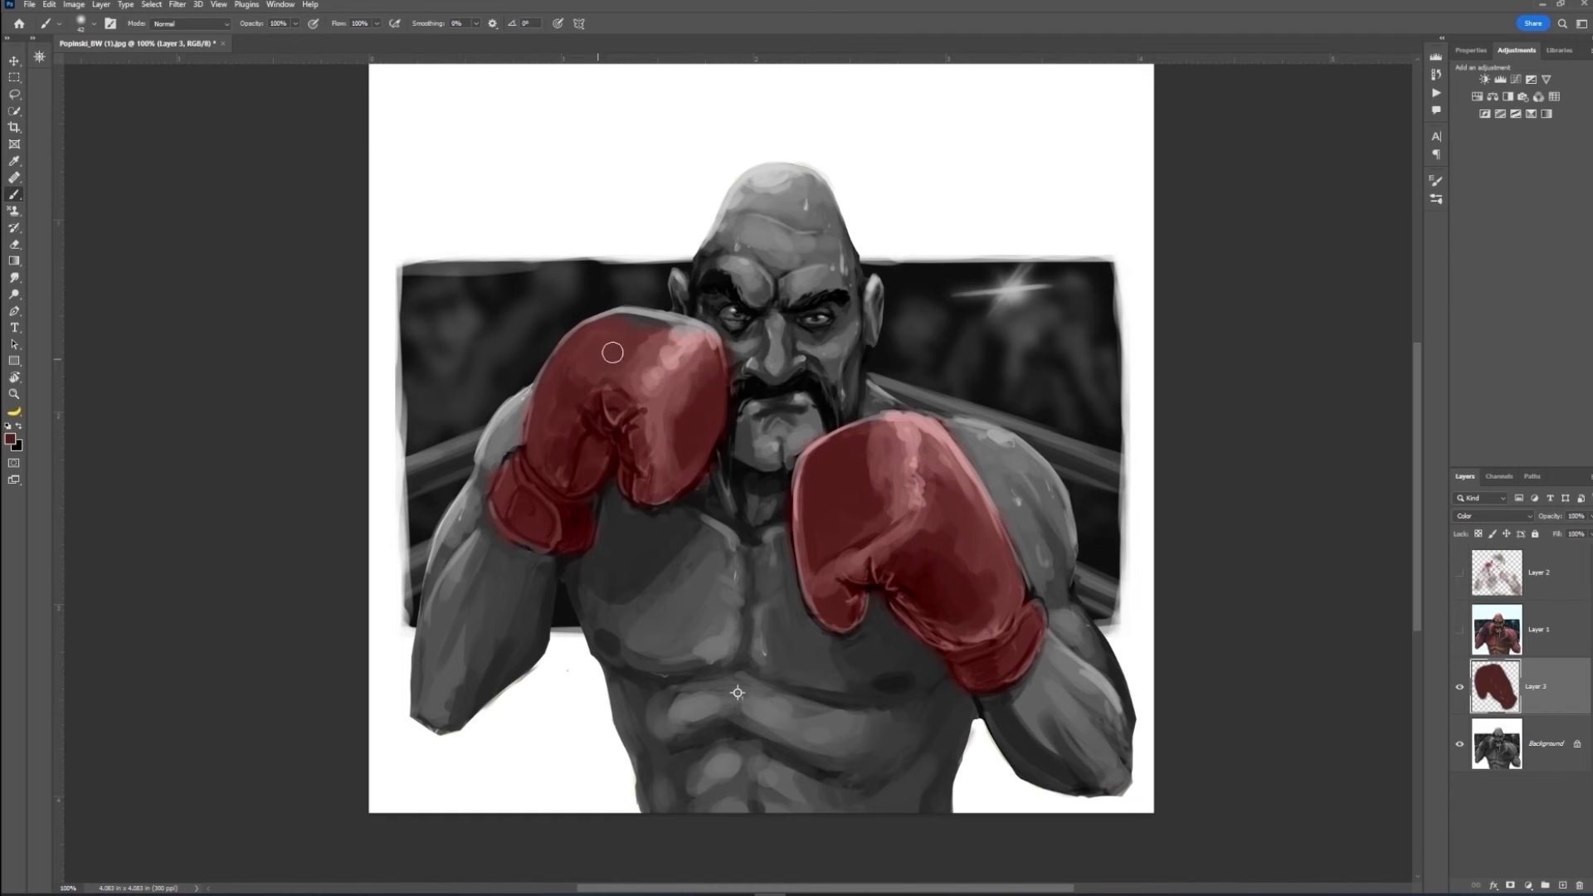
# Paint red over the boxing gloves on a Color-mode layer and accept the colorized boxer.
pyautogui.moveTo(612, 352); pyautogui.dragTo(813, 386)
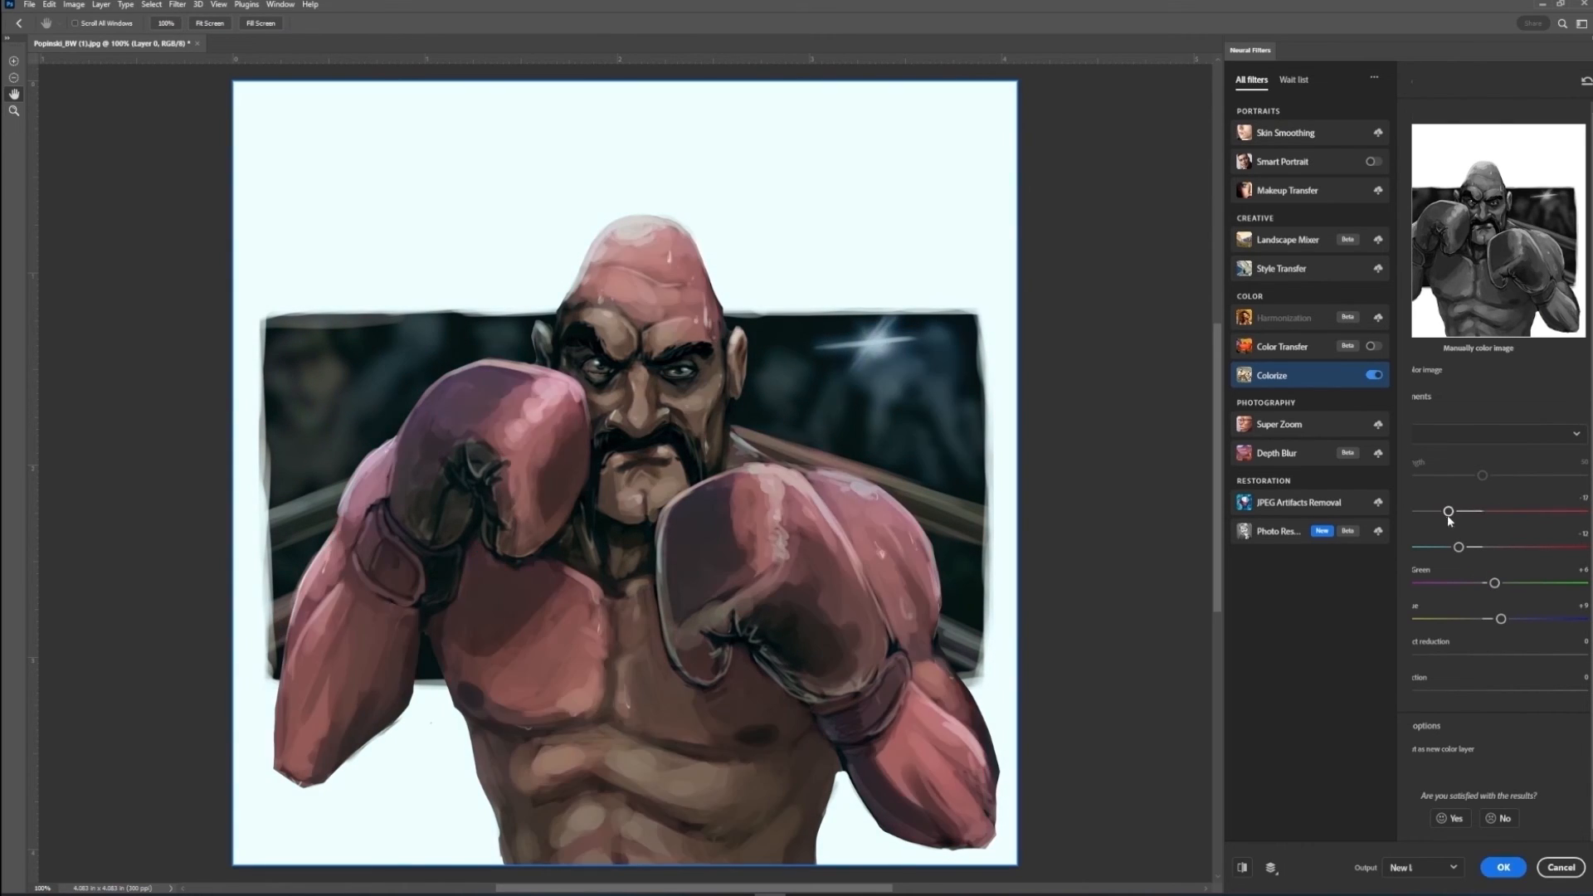
pyautogui.click(1504, 867)
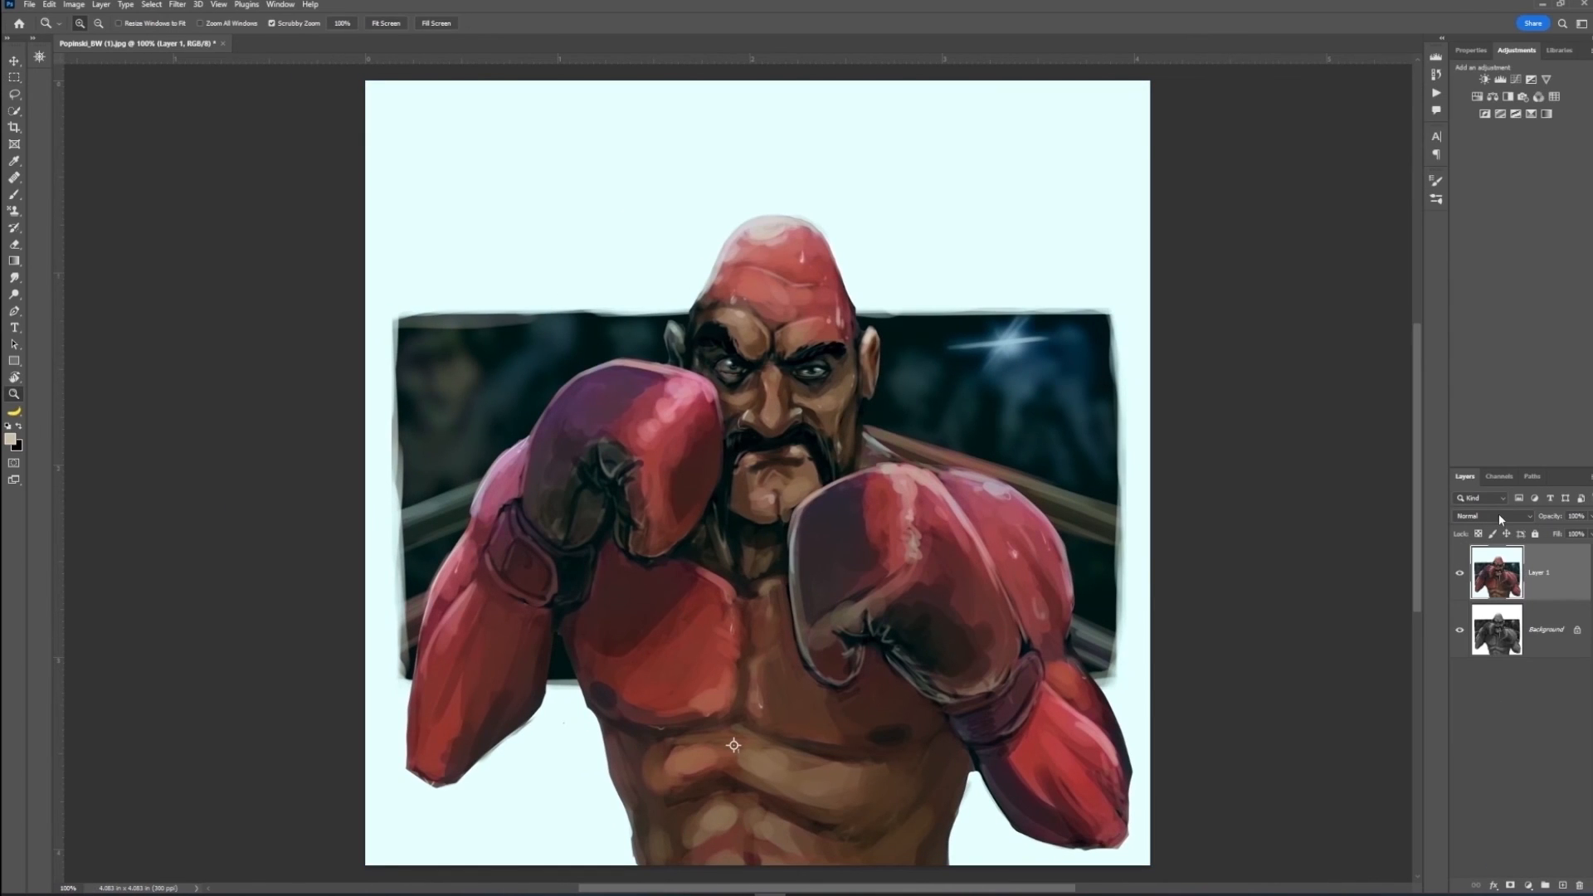